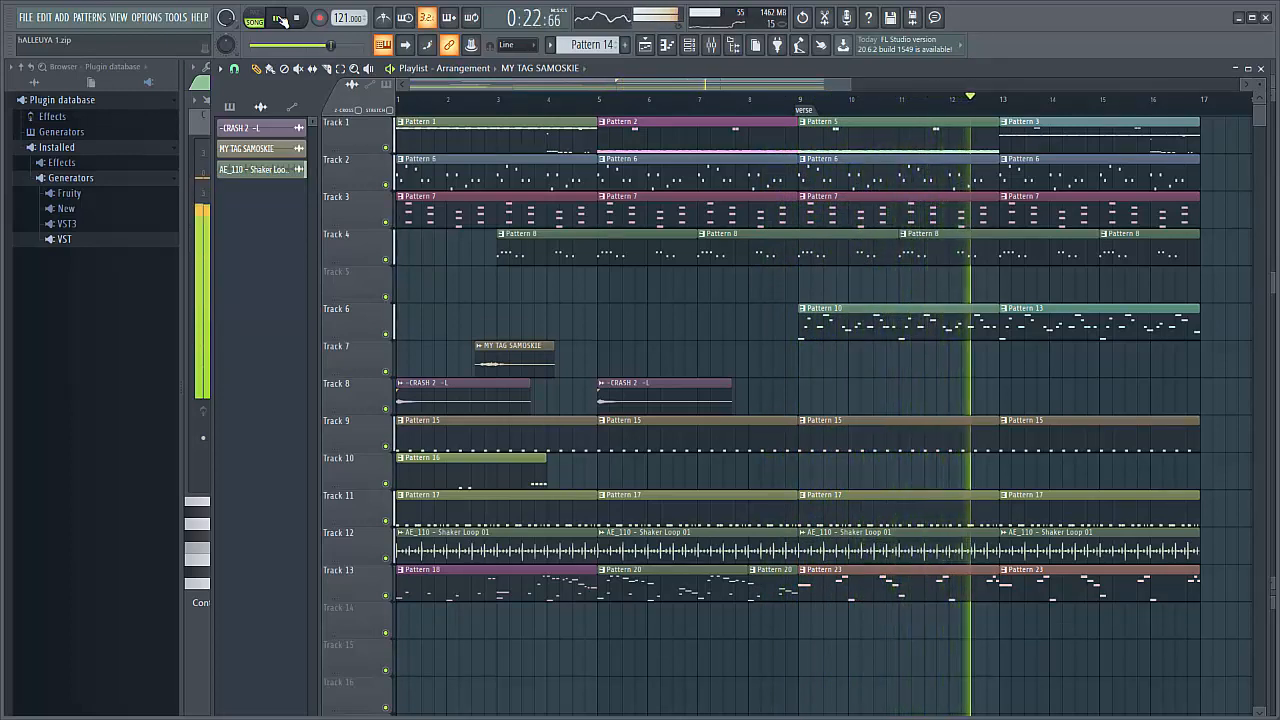
Bring up the channel rack showing Pattern 1's step sequences.
{"action": "left_click", "coordinate": [276, 20]}
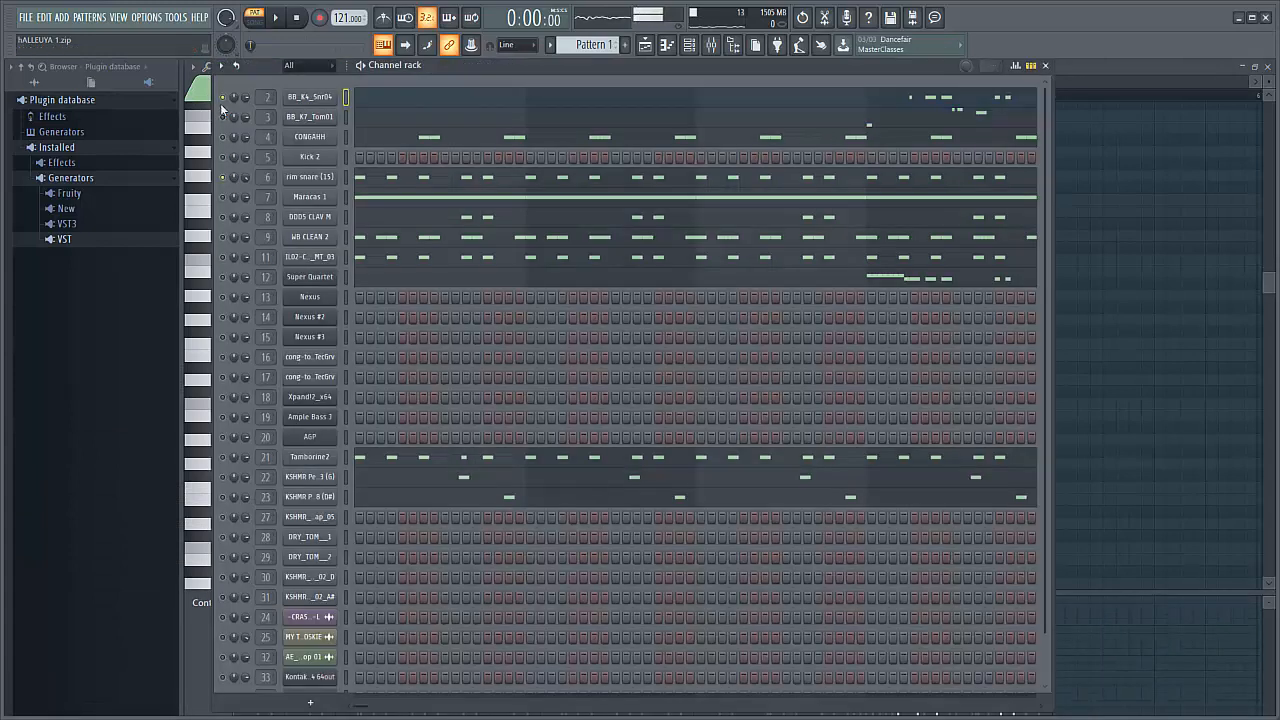
Play Pattern 1, audition the drum channels, and show the clap channel's sample waveform.
{"action": "left_click", "coordinate": [270, 20]}
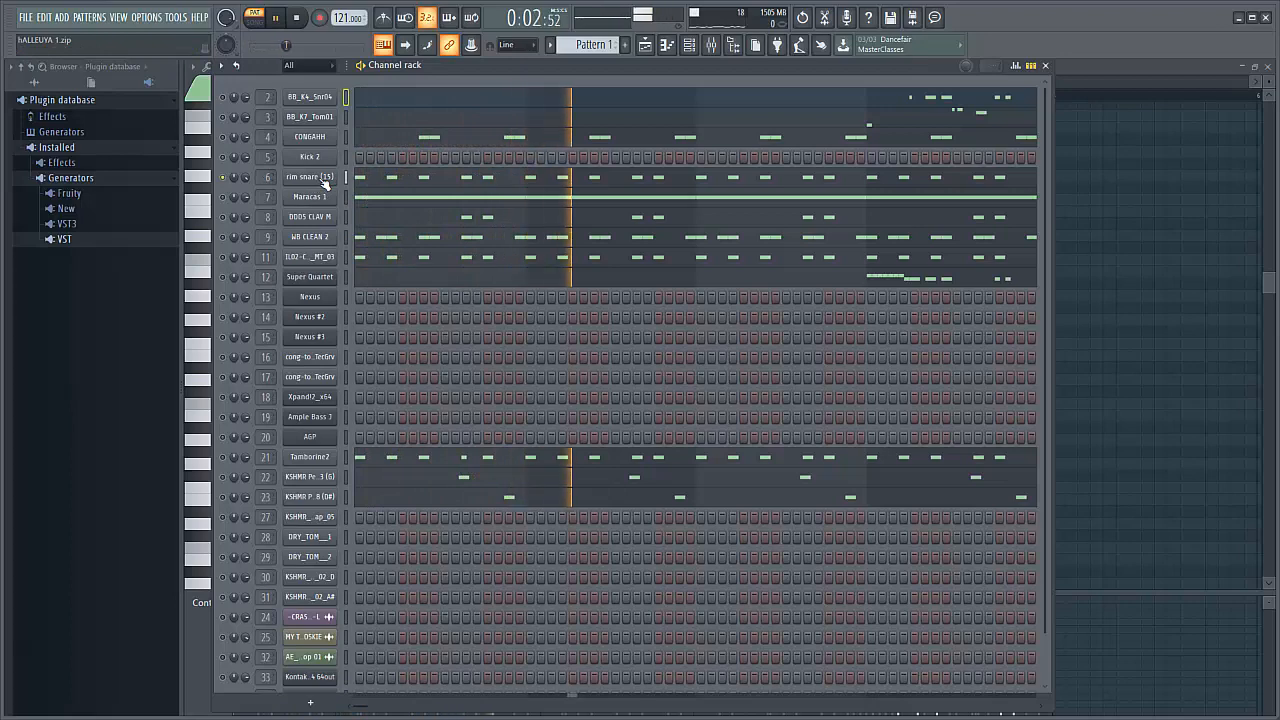
{"action": "double_click", "coordinate": [312, 176]}
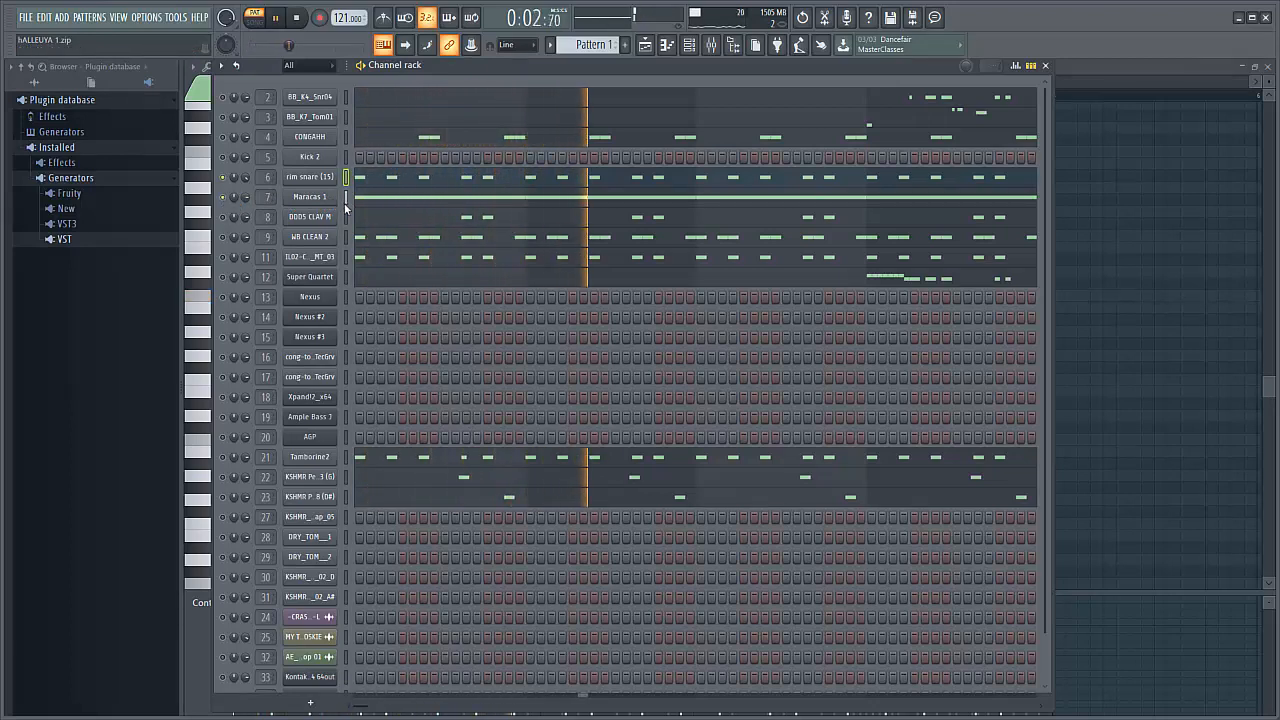
{"action": "left_click", "coordinate": [308, 196]}
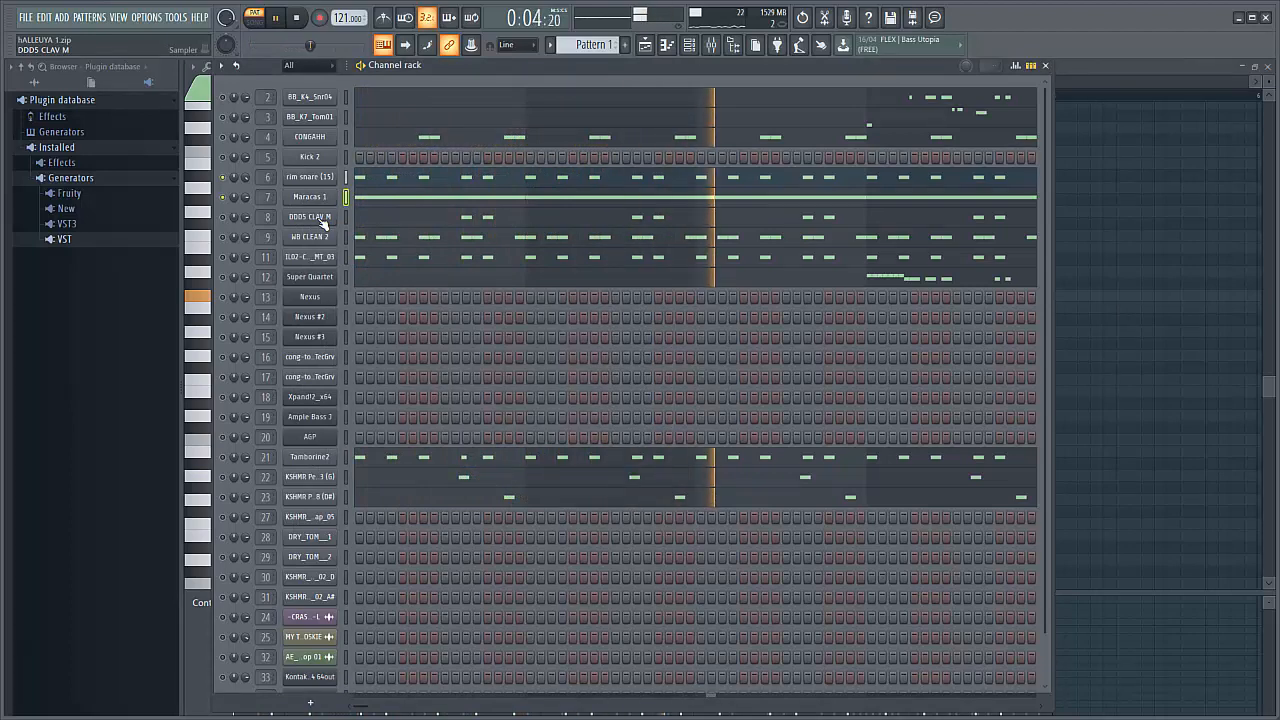
{"action": "double_click", "coordinate": [308, 196]}
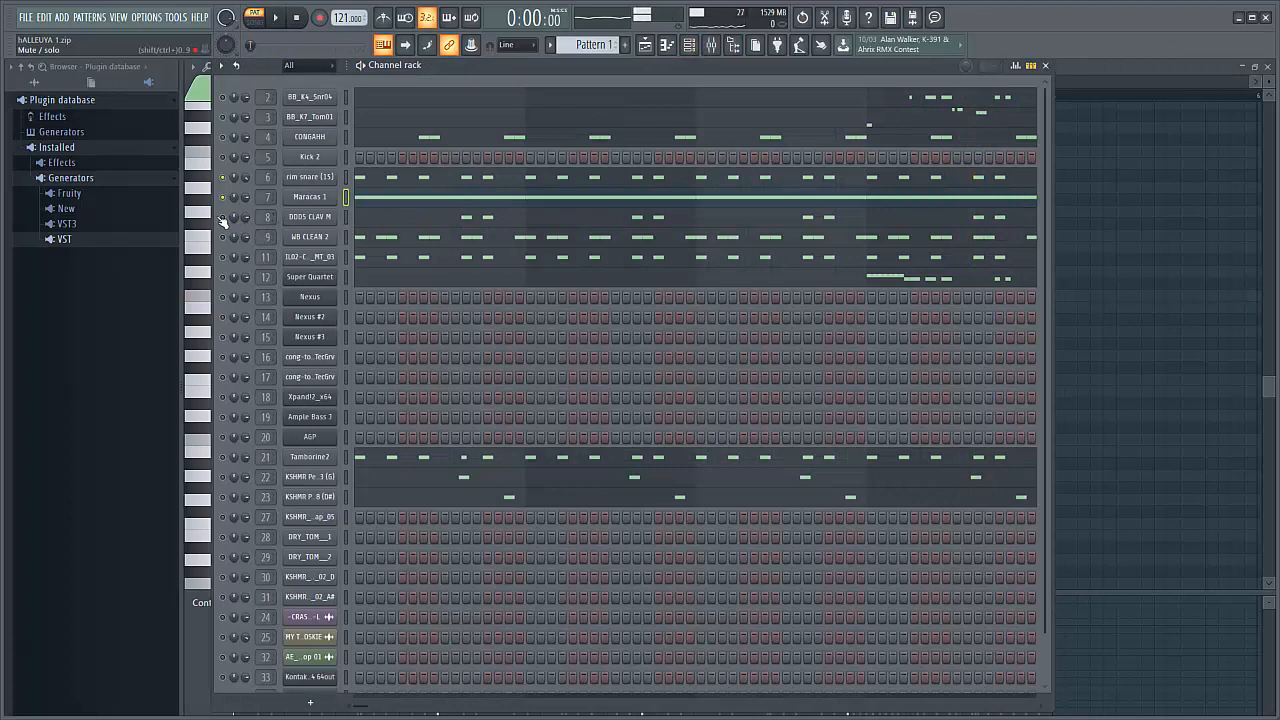
{"action": "left_click", "coordinate": [308, 216]}
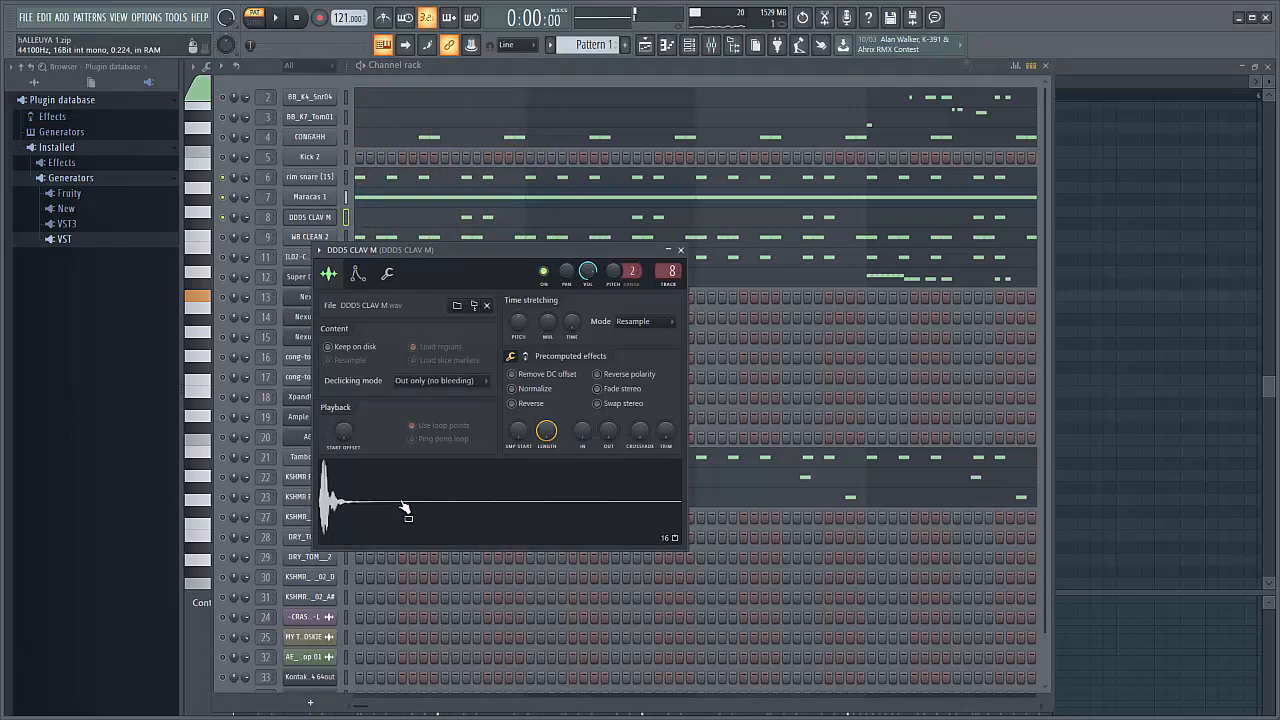
Close the clap settings and audition the next channel in the rack.
{"action": "left_click", "coordinate": [680, 248]}
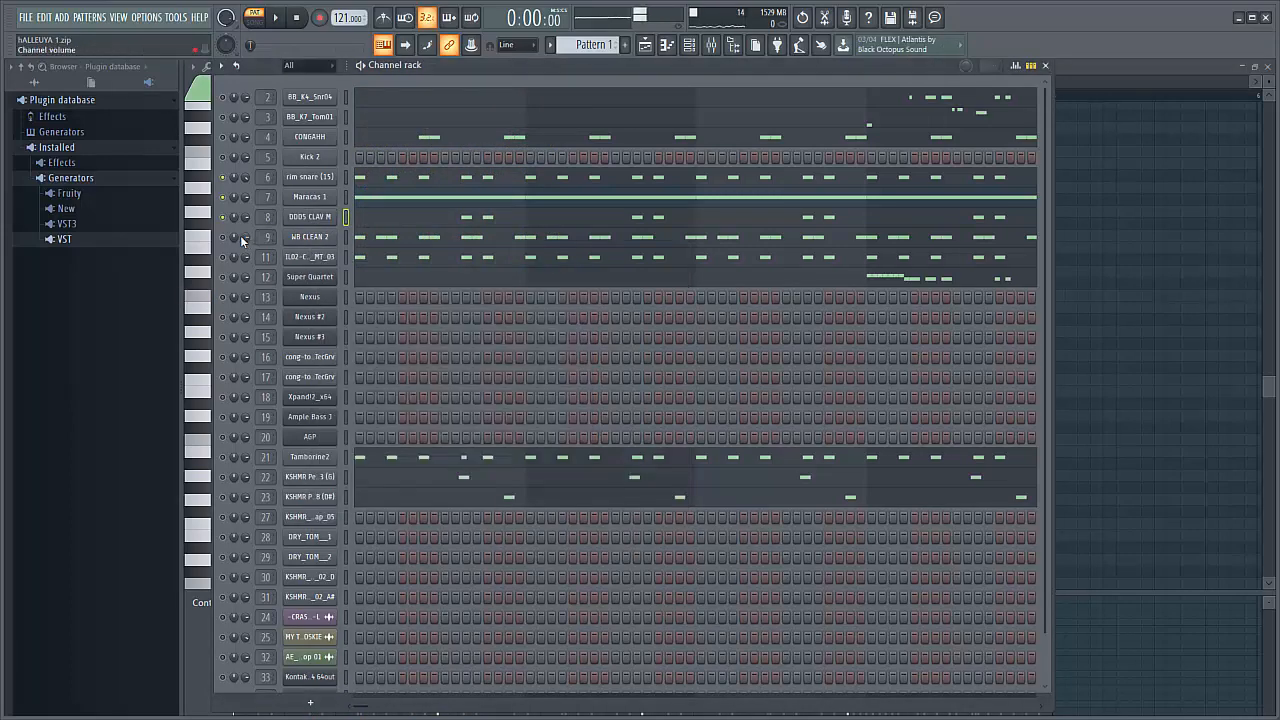
{"action": "left_click", "coordinate": [310, 236]}
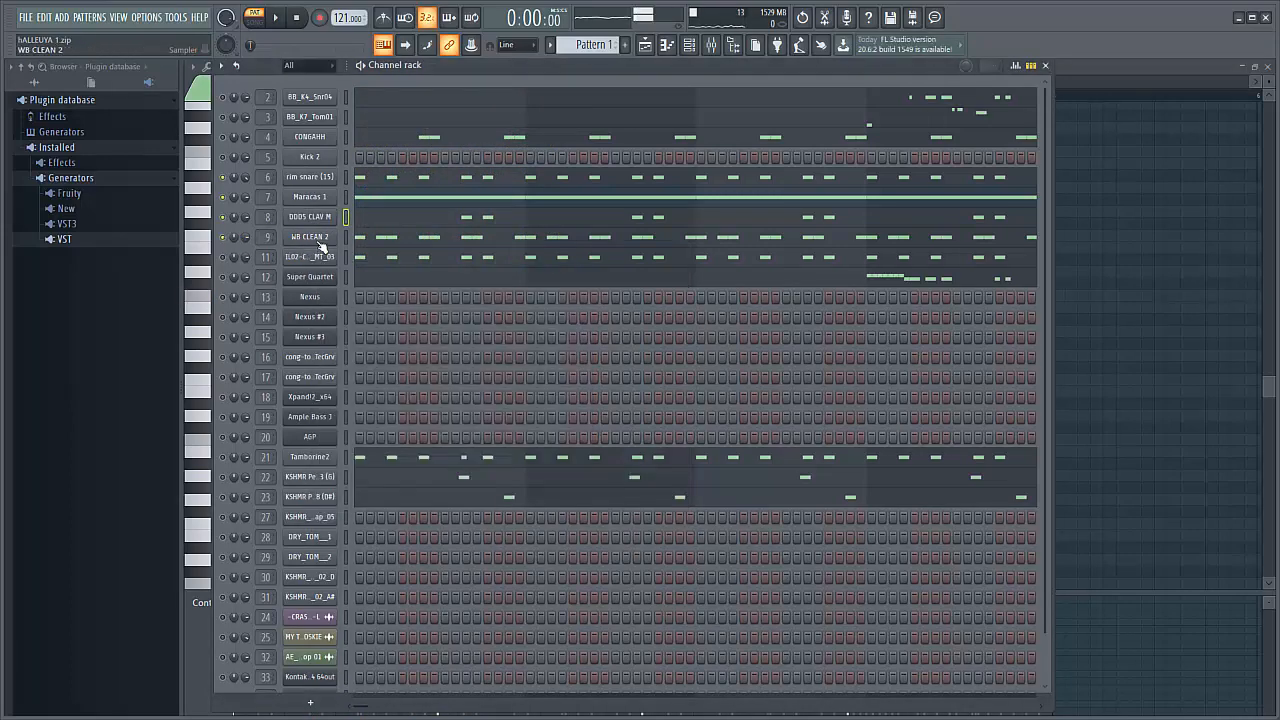
{"action": "left_click", "coordinate": [276, 20]}
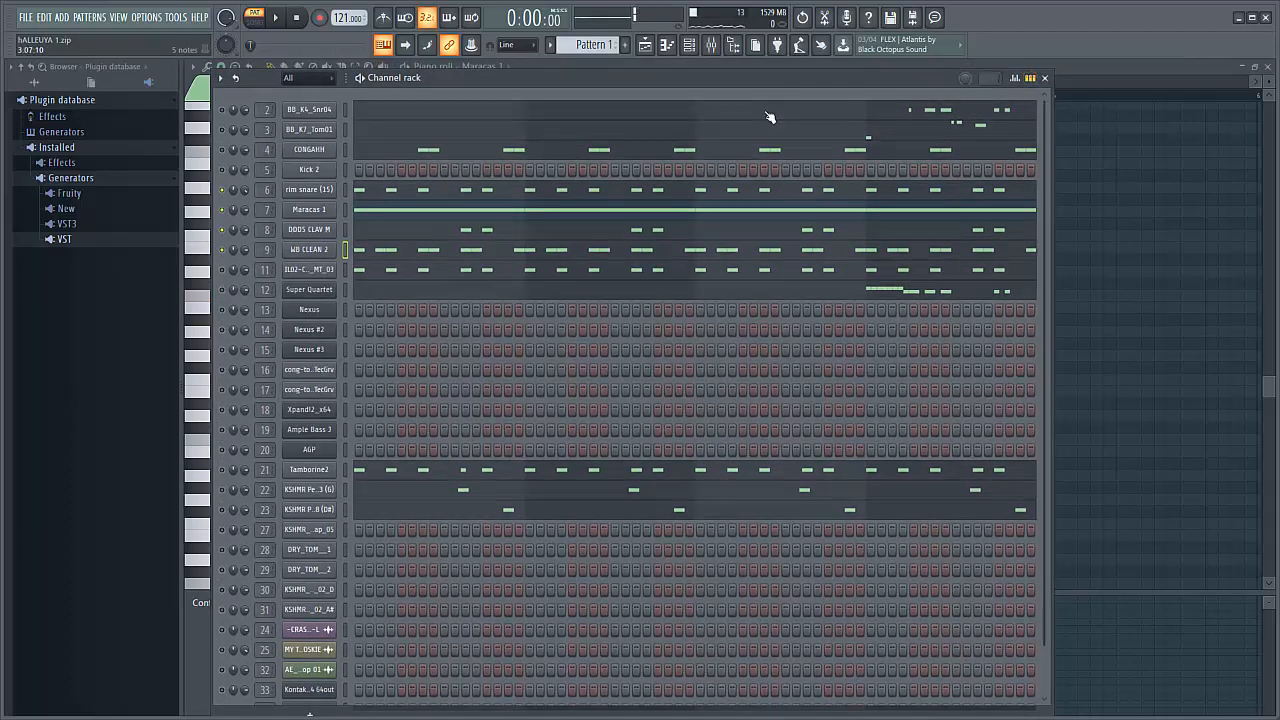
Audition further channels and show the Tambourine2 channel's sample settings.
{"action": "left_click", "coordinate": [308, 268]}
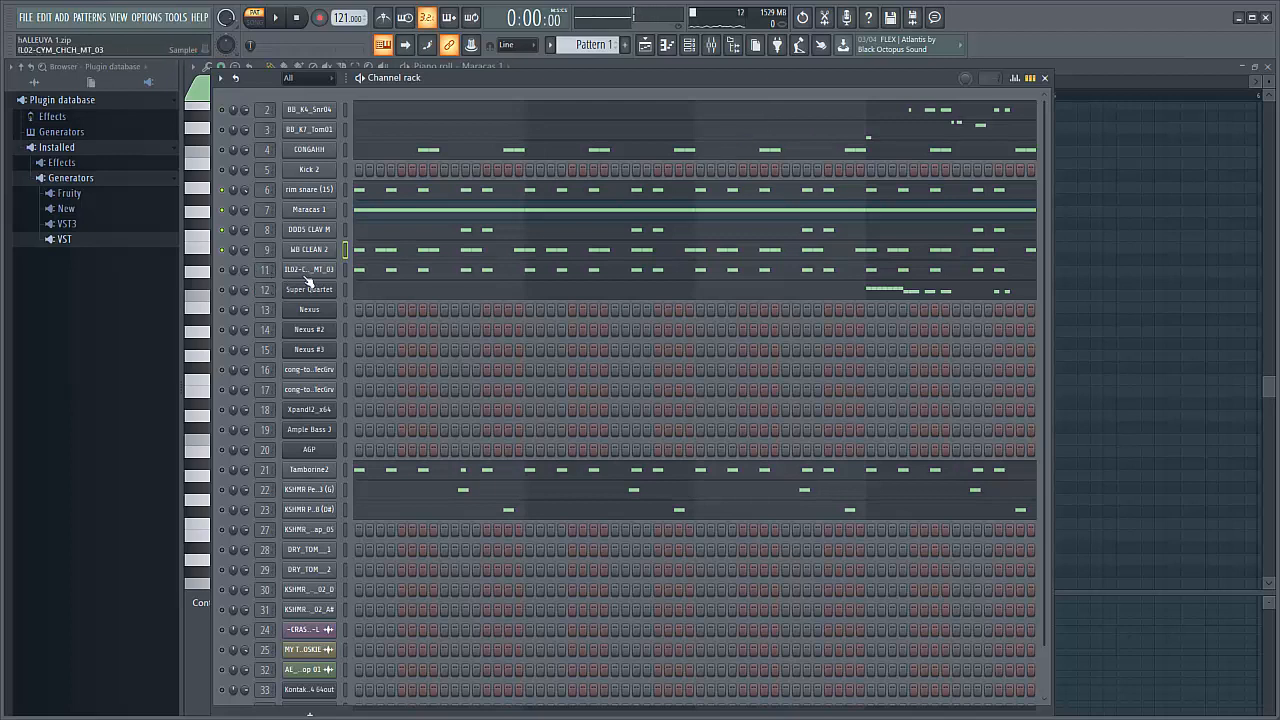
{"action": "left_click", "coordinate": [308, 268]}
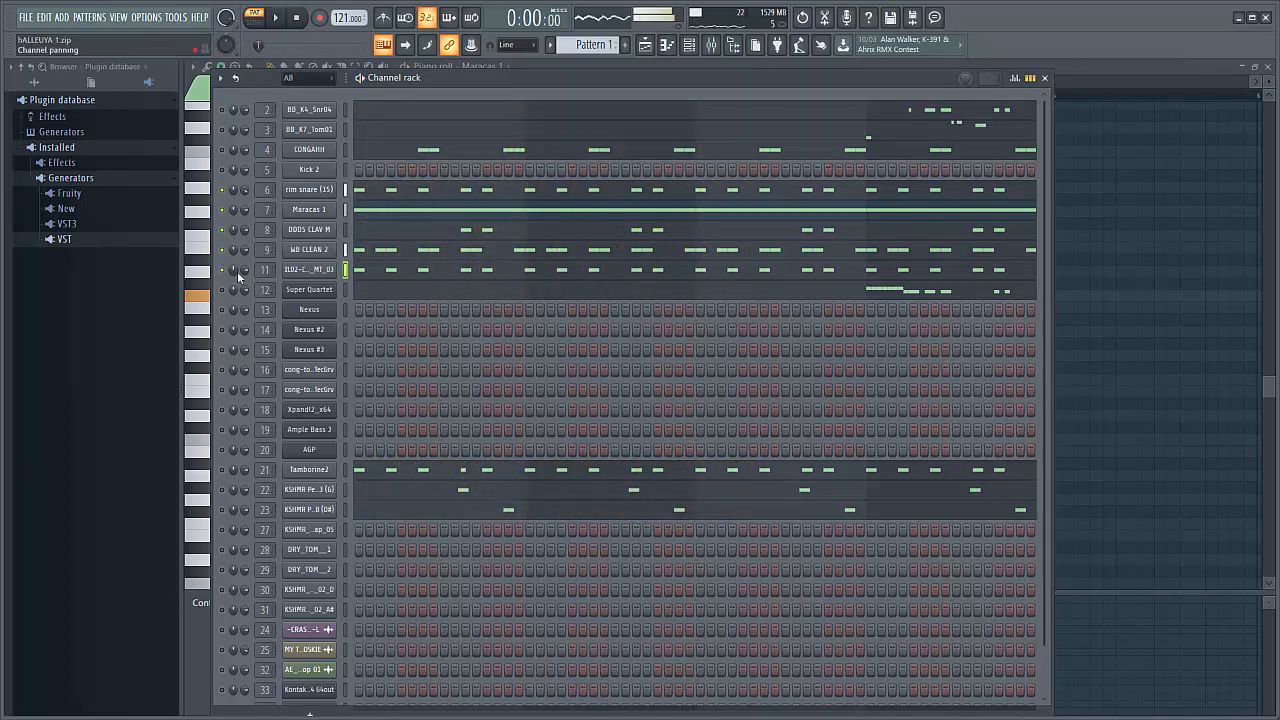
{"action": "left_click", "coordinate": [308, 188]}
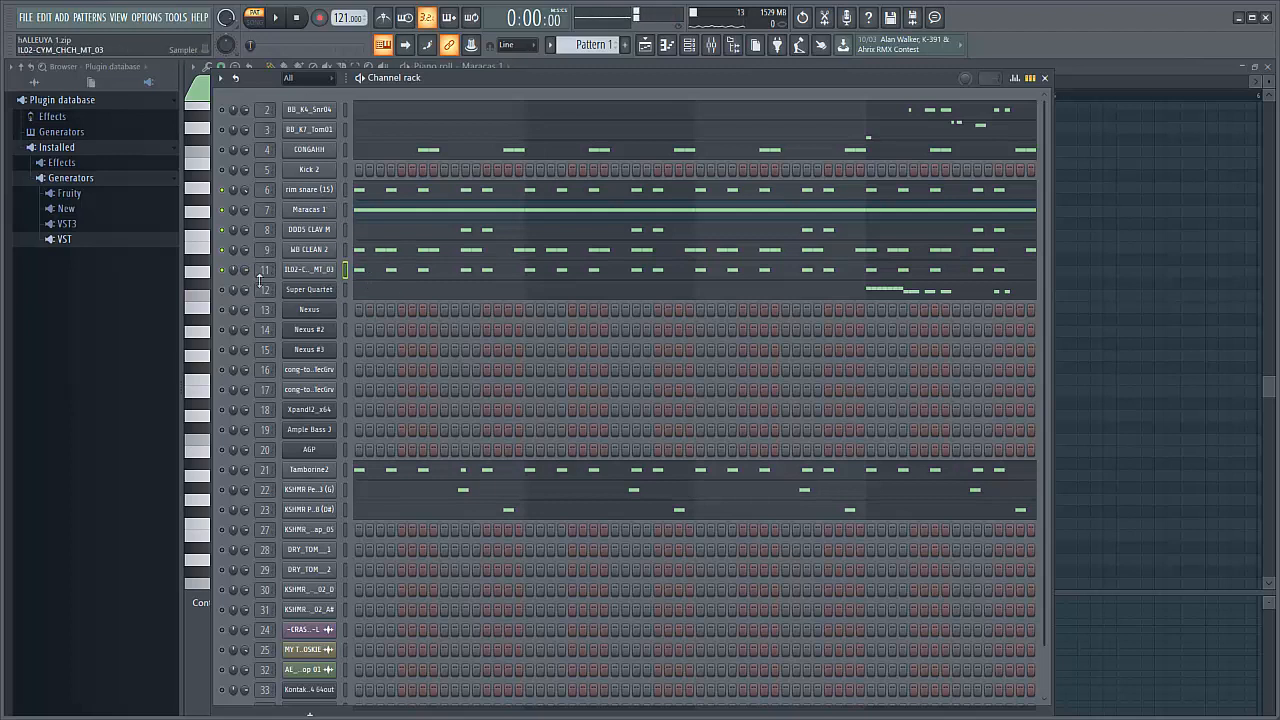
{"action": "left_click", "coordinate": [276, 20]}
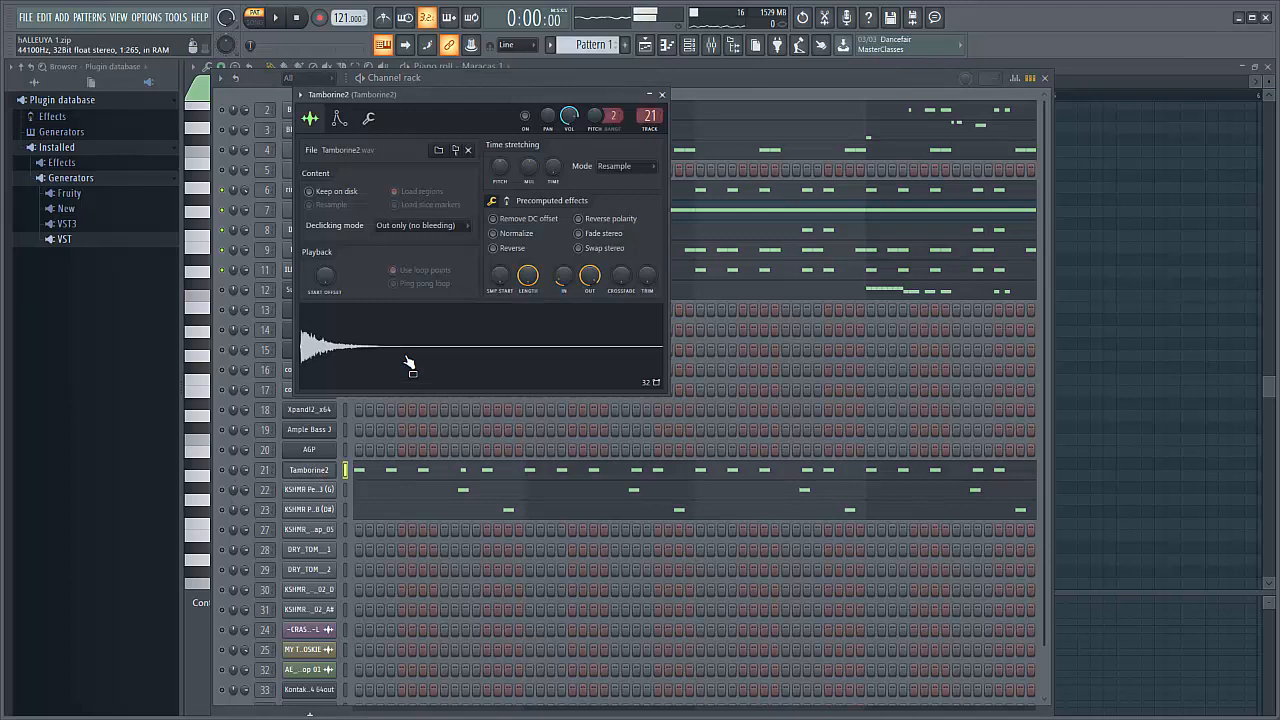
Close Tambourine2, then inspect and close the two KSHMR percussion channels' sample settings.
{"action": "left_click", "coordinate": [666, 94]}
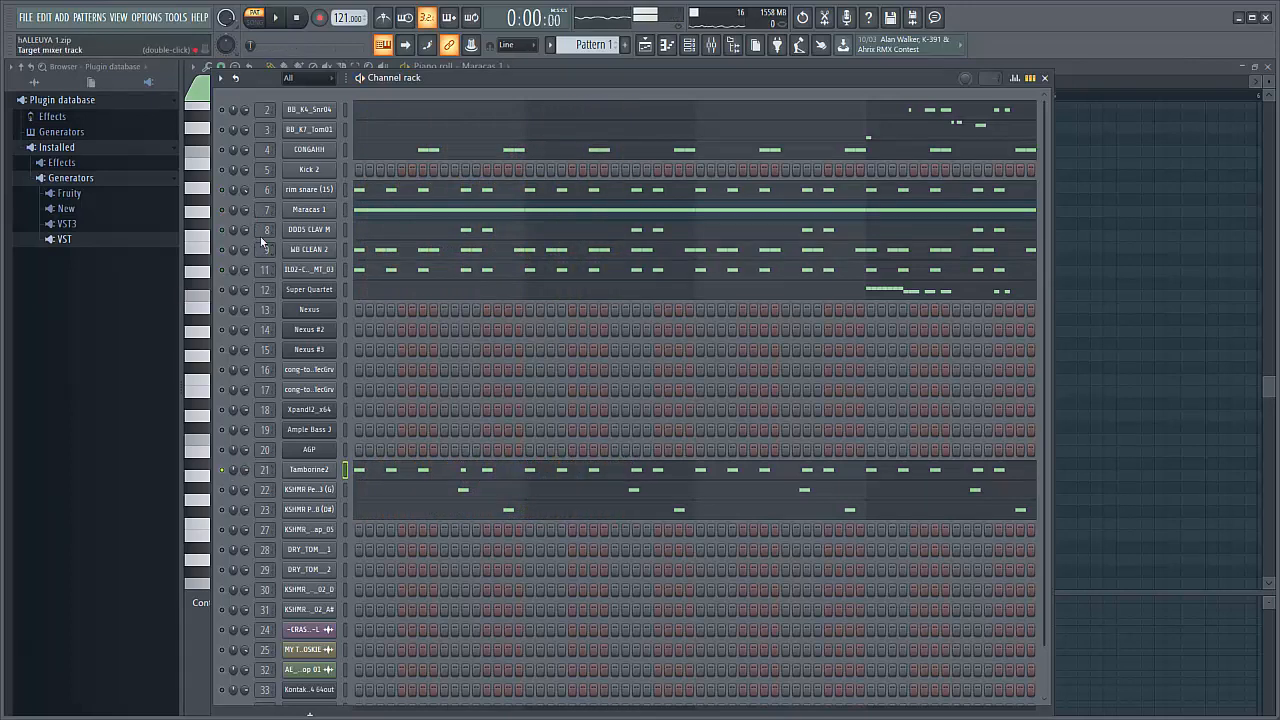
{"action": "left_click", "coordinate": [308, 188]}
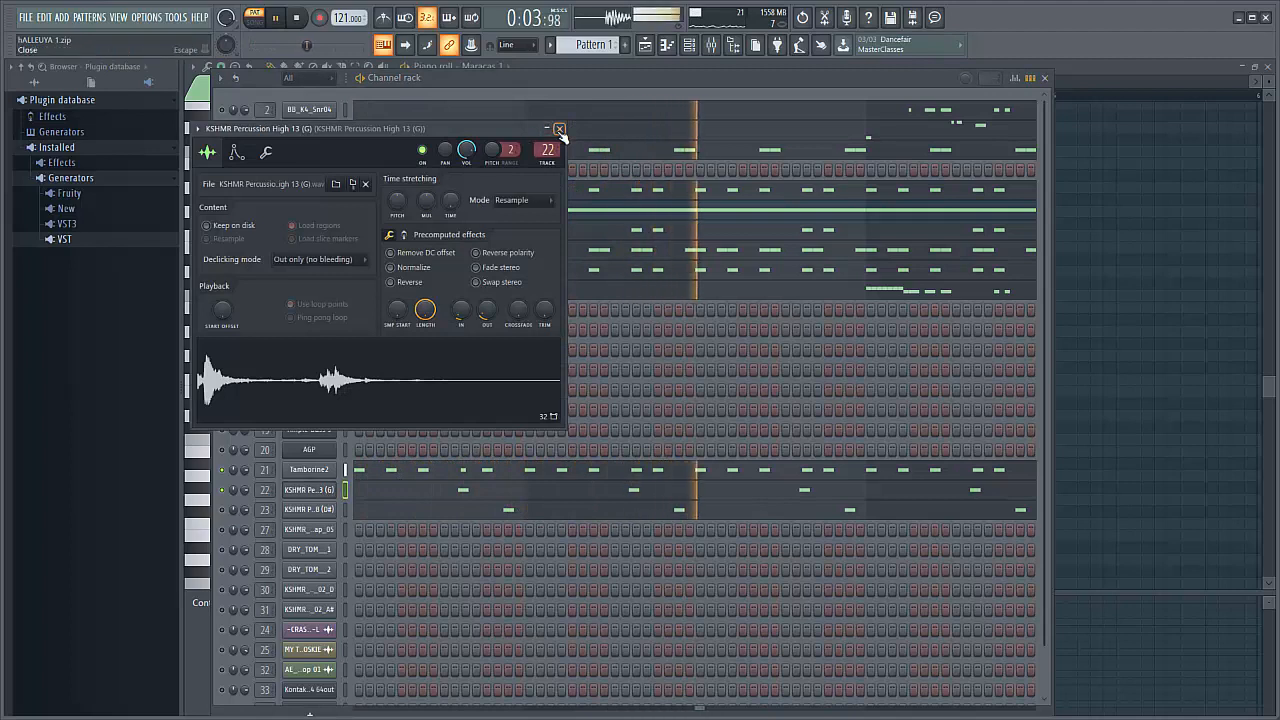
{"action": "left_click", "coordinate": [558, 128]}
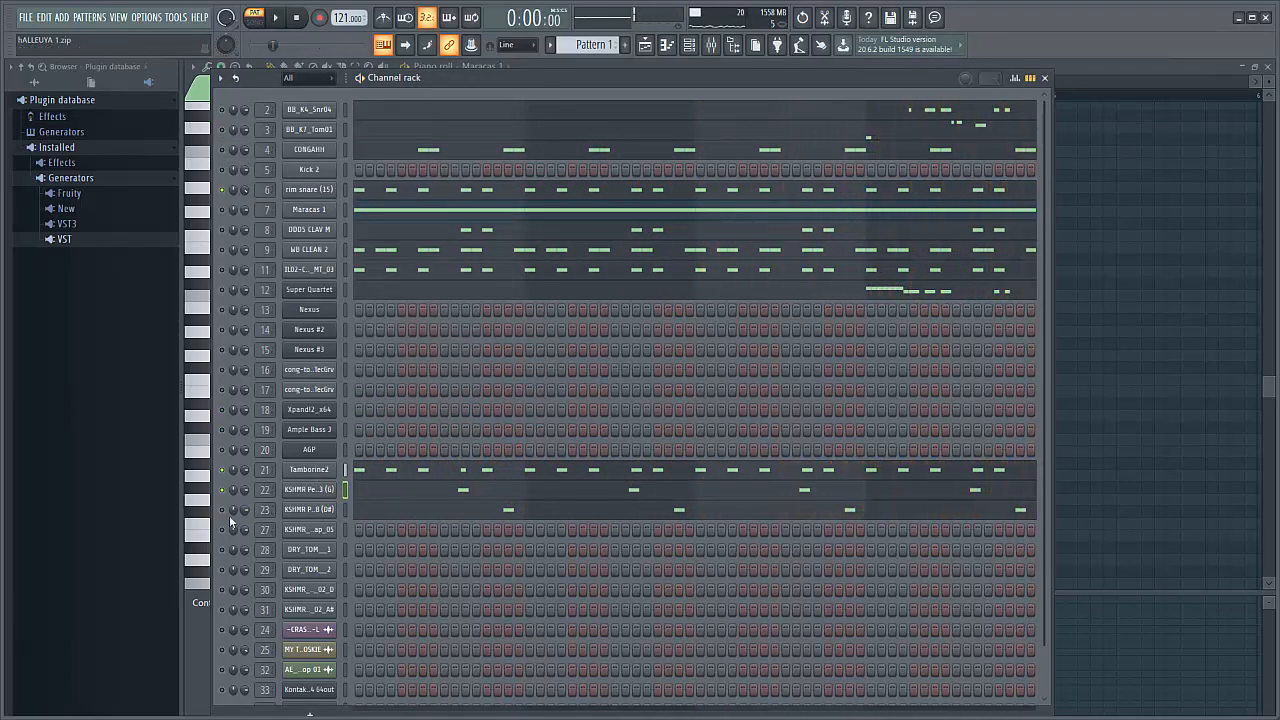
{"action": "left_click", "coordinate": [308, 510]}
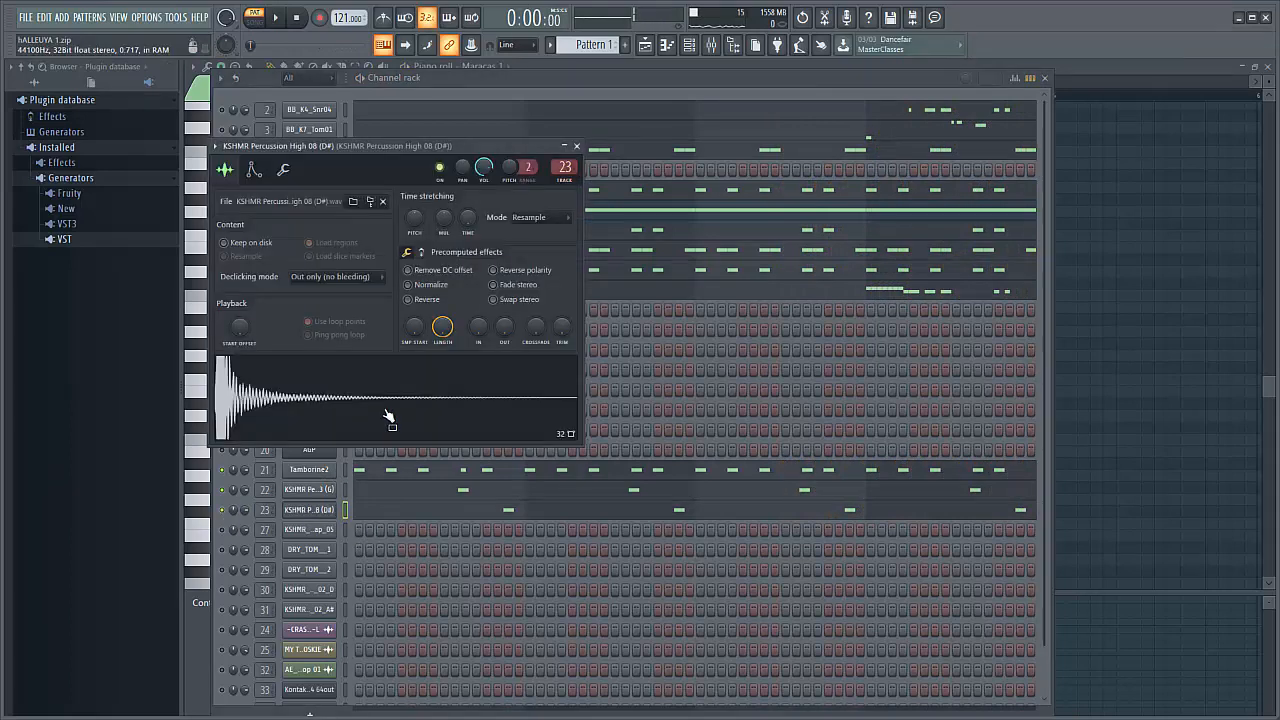
{"action": "left_click", "coordinate": [576, 144]}
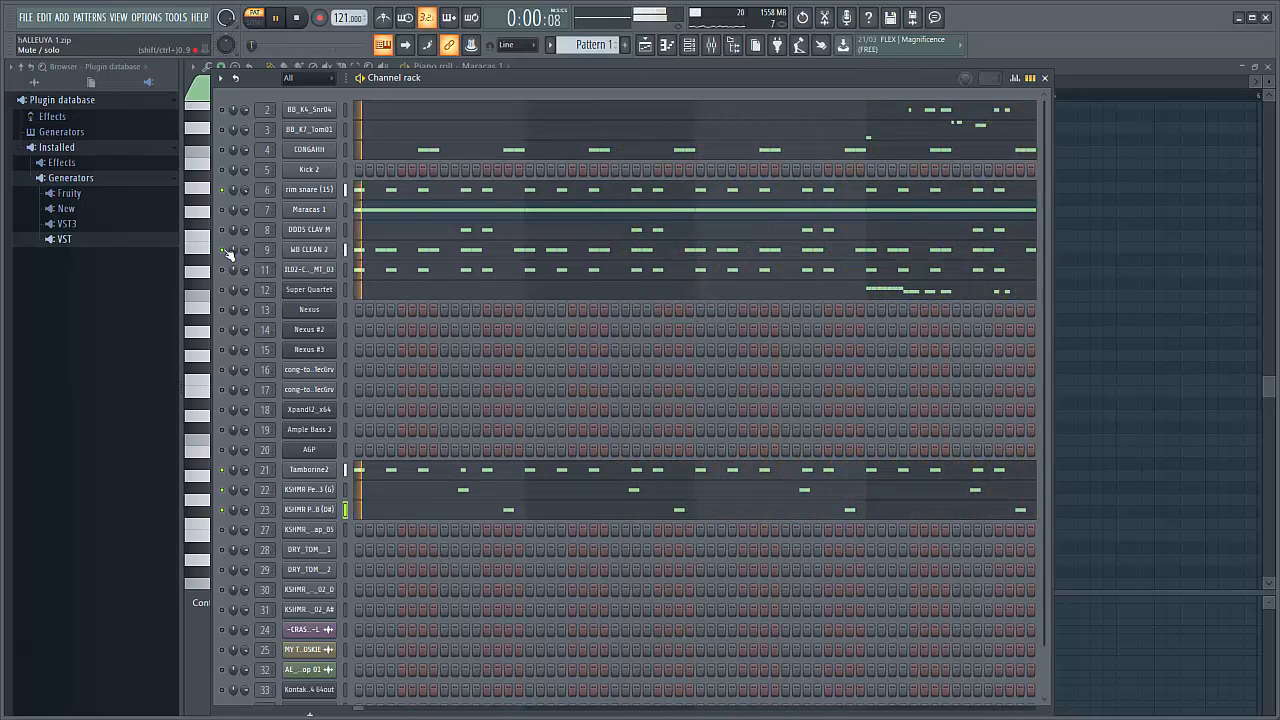
{"action": "left_click", "coordinate": [308, 290]}
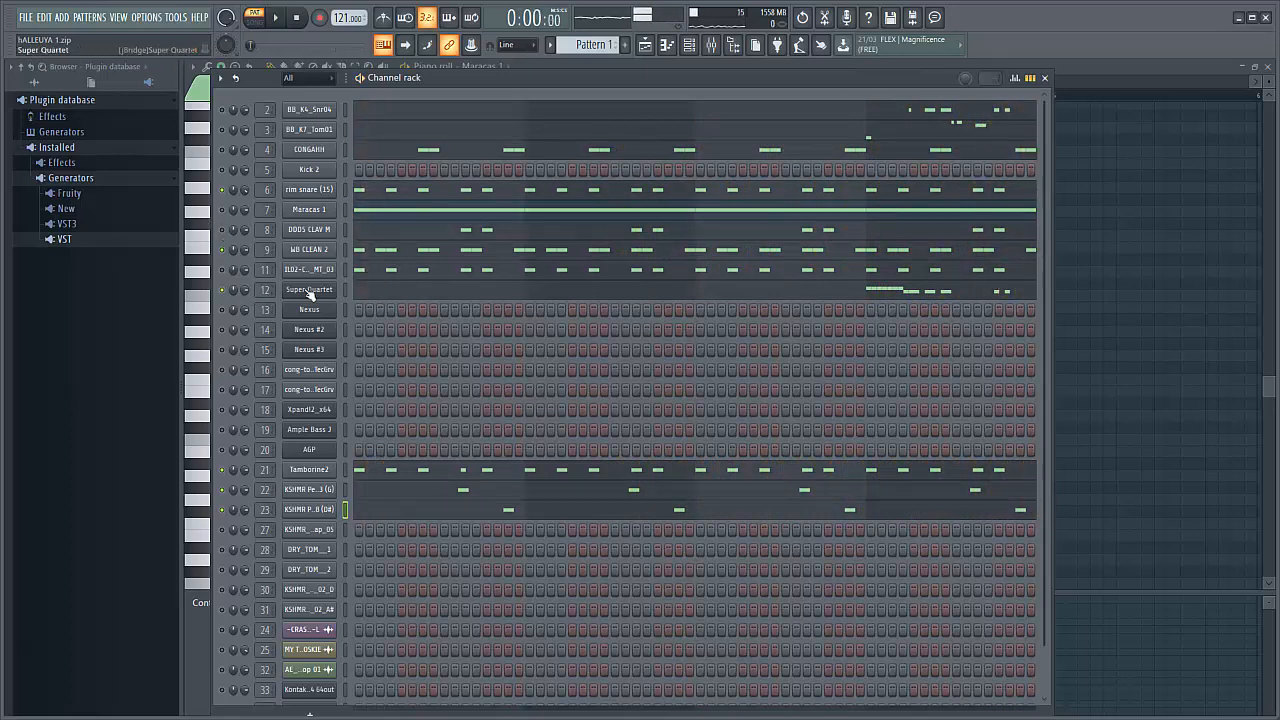
{"action": "mouse_move", "coordinate": [456, 368]}
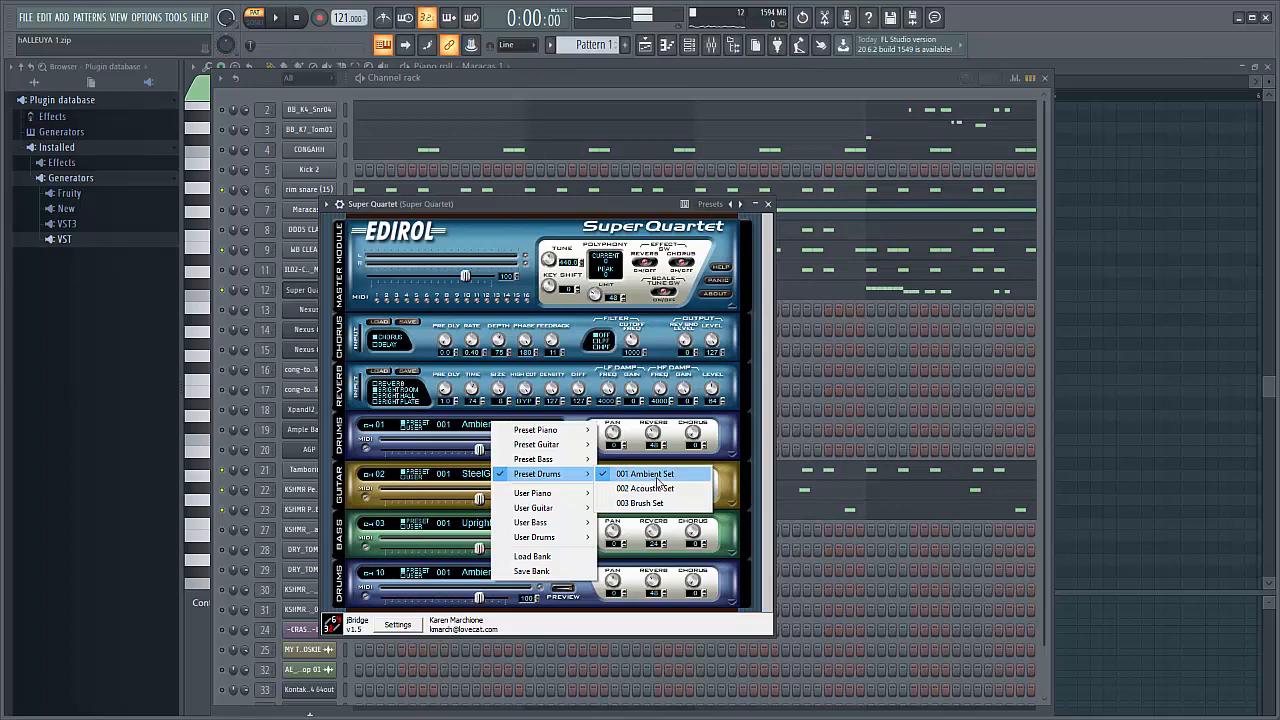
{"action": "left_click", "coordinate": [644, 472]}
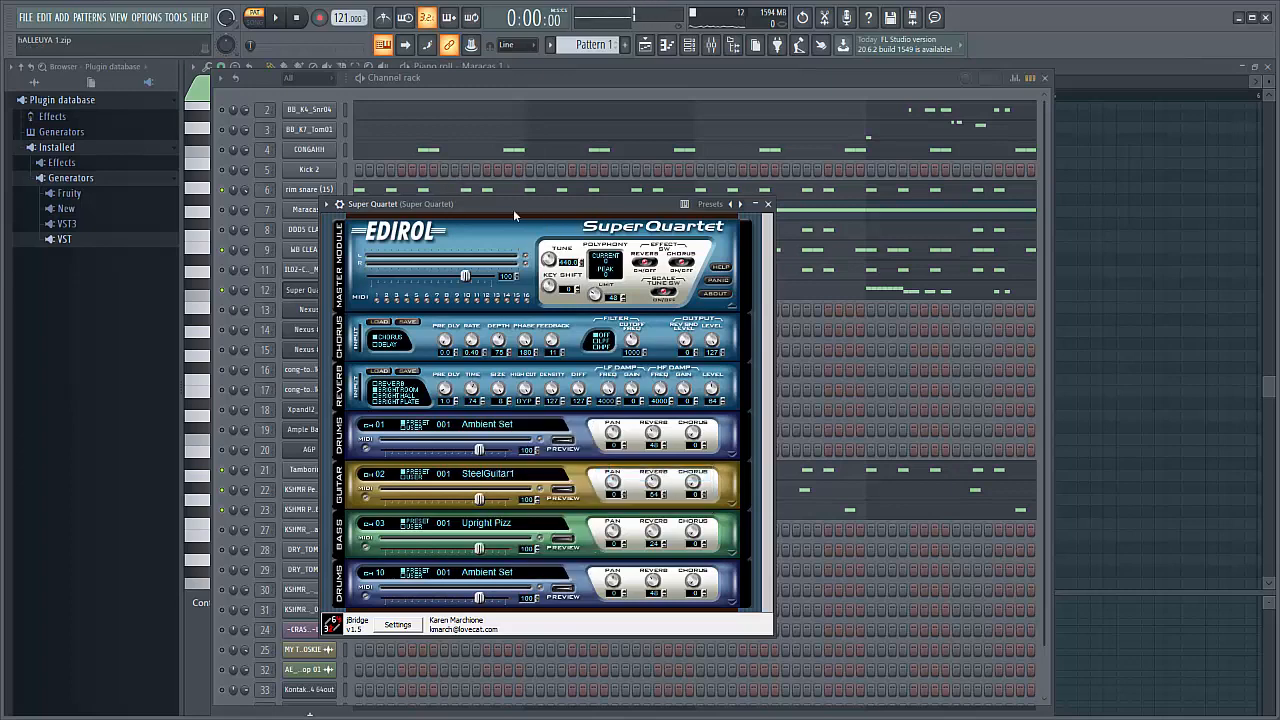
{"action": "left_click_drag", "start_coordinate": [530, 204], "coordinate": [740, 332]}
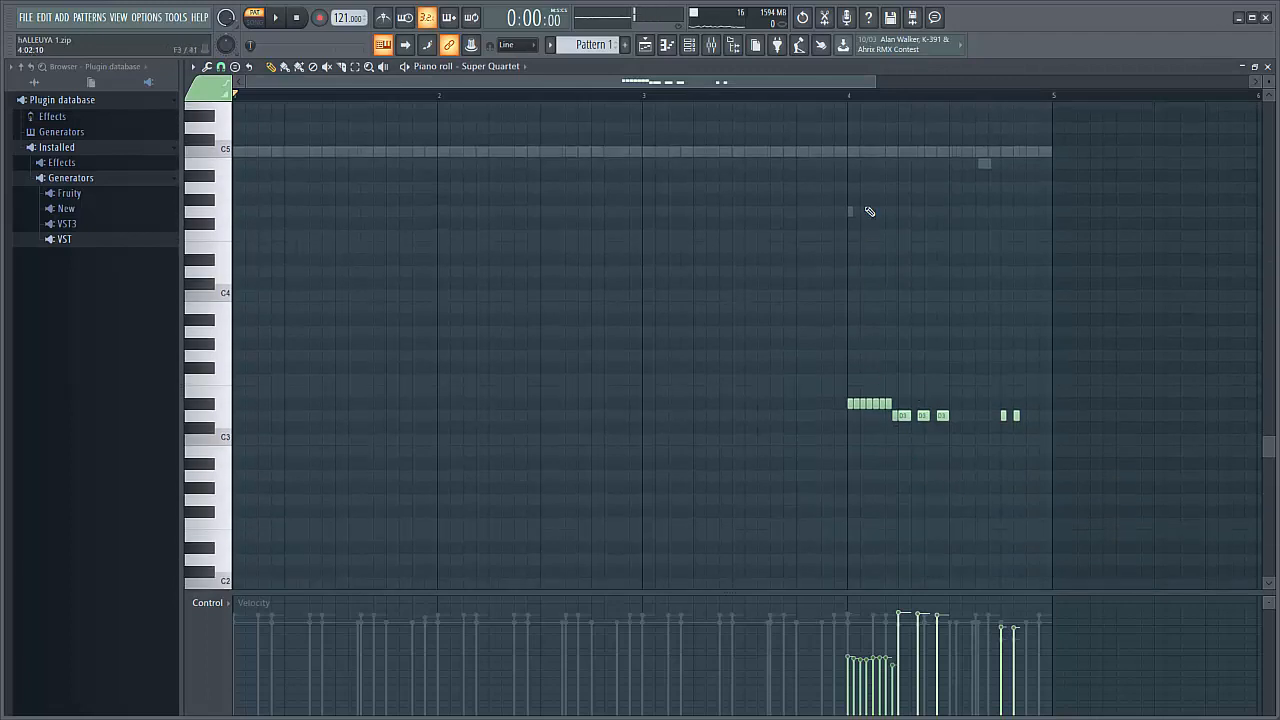
{"action": "left_click", "coordinate": [256, 20]}
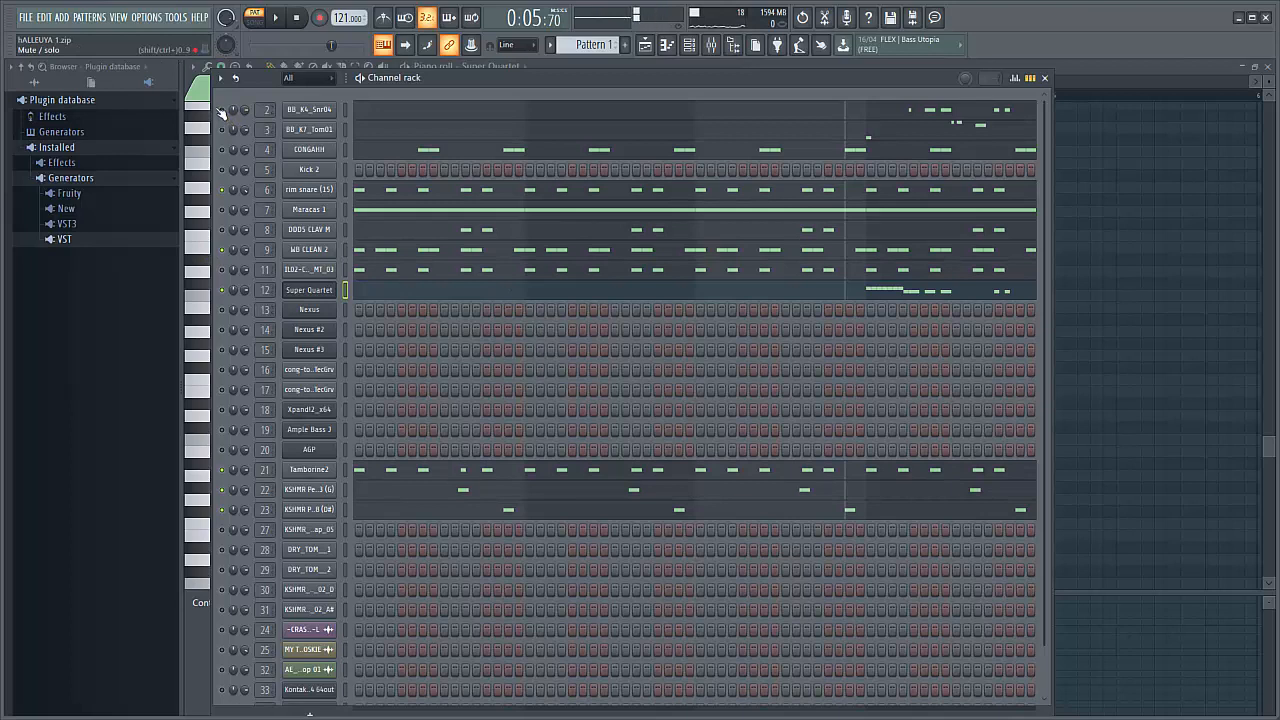
Play the beat and switch the channel rack to Pattern 2.
{"action": "left_click", "coordinate": [276, 22]}
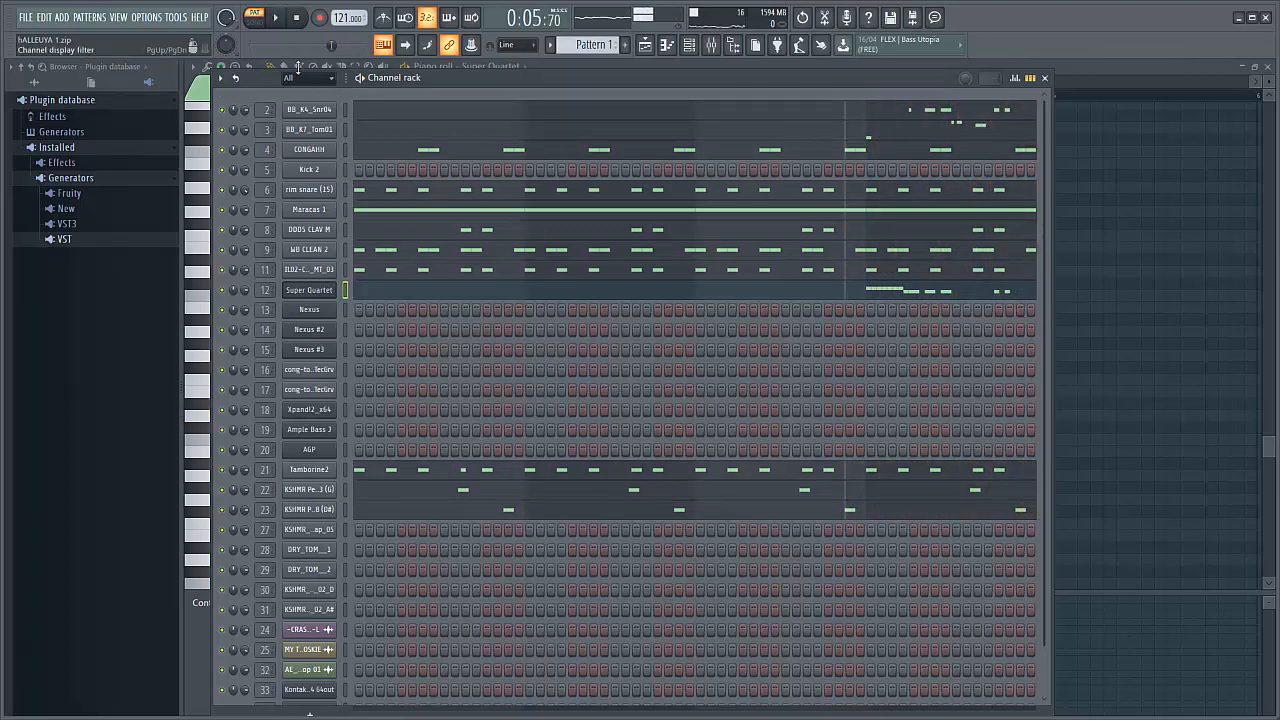
{"action": "left_click", "coordinate": [258, 22]}
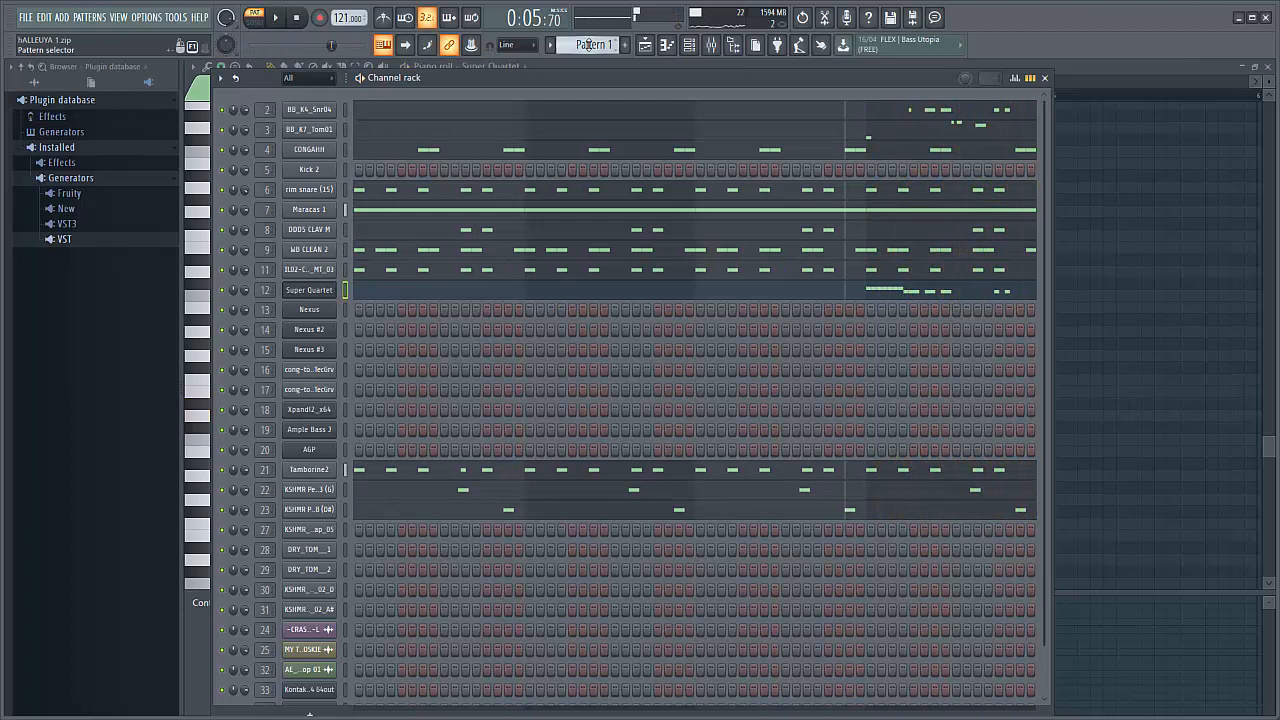
{"action": "left_click", "coordinate": [600, 44]}
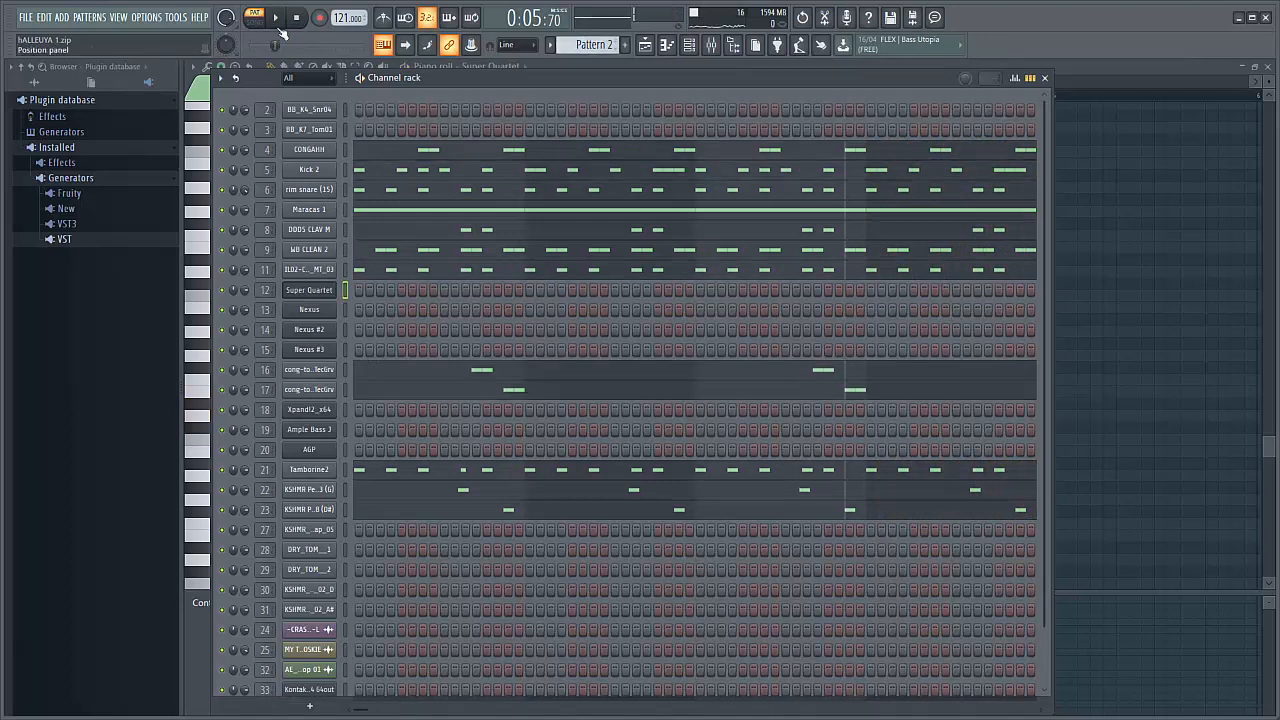
{"action": "left_click", "coordinate": [276, 20]}
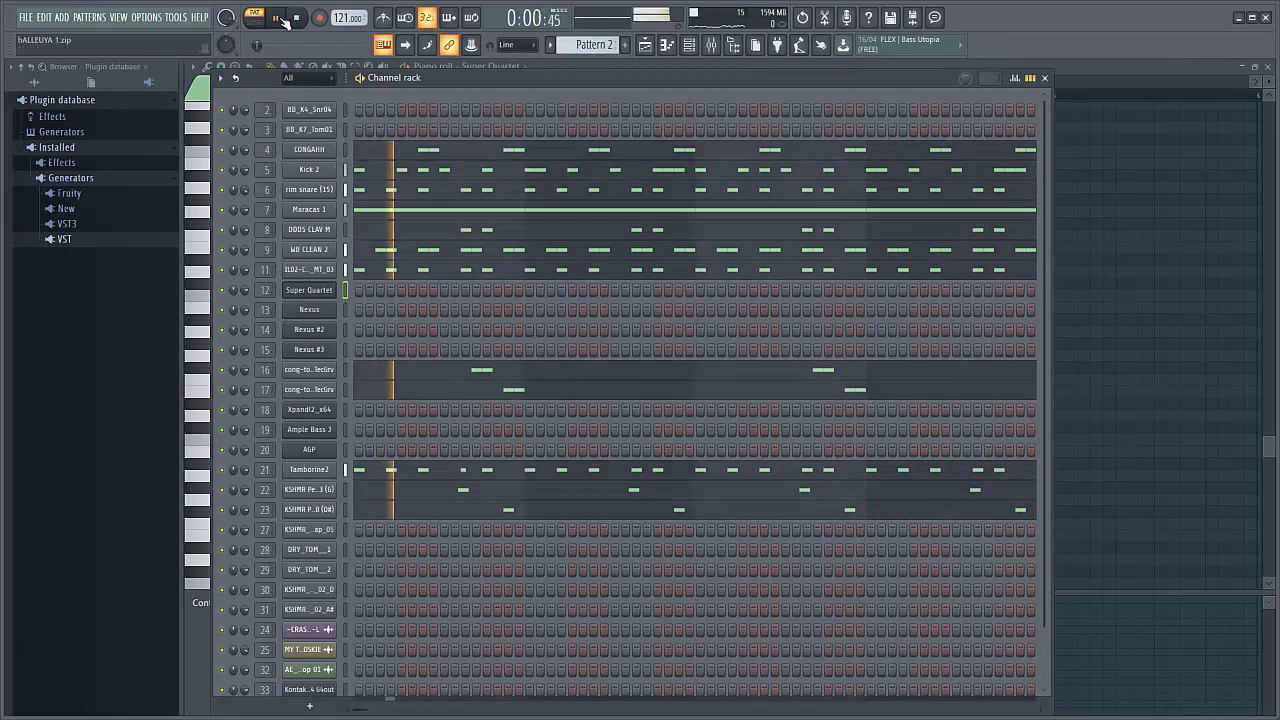
{"action": "left_click", "coordinate": [296, 20]}
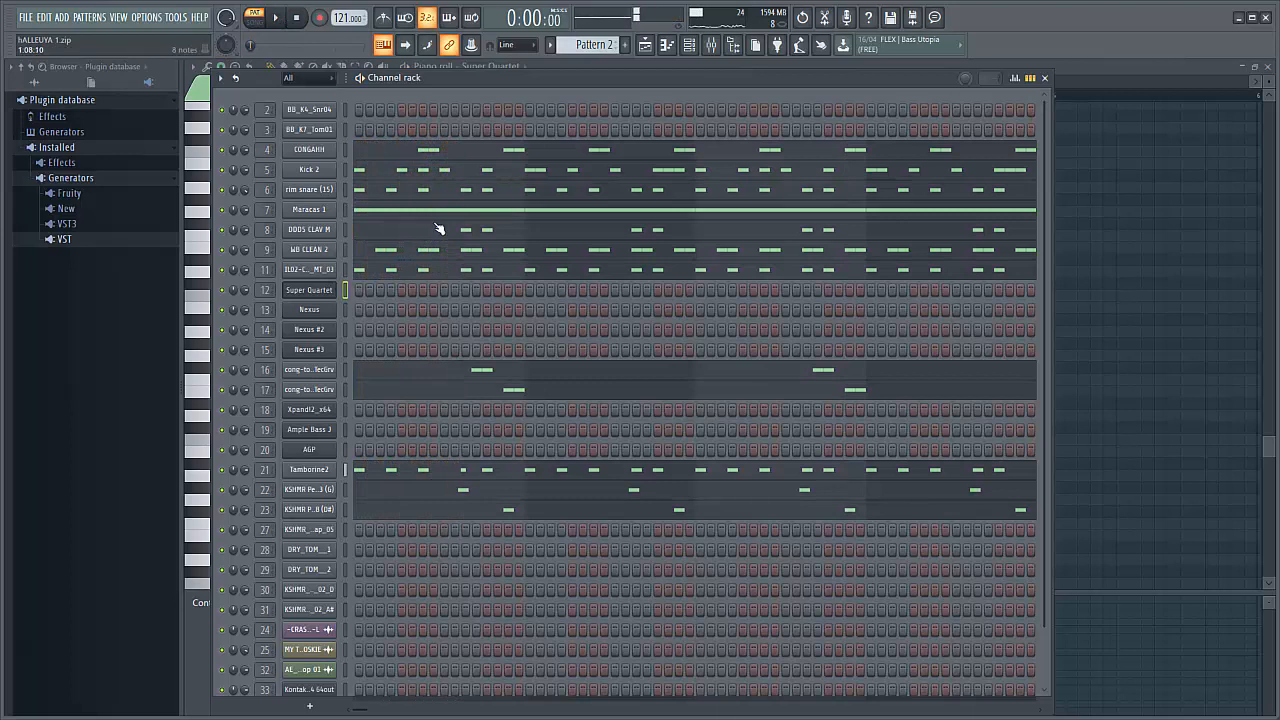
Inspect Kick 2's notes in the piano roll, then switch to Pattern 4.
{"action": "left_click", "coordinate": [272, 20]}
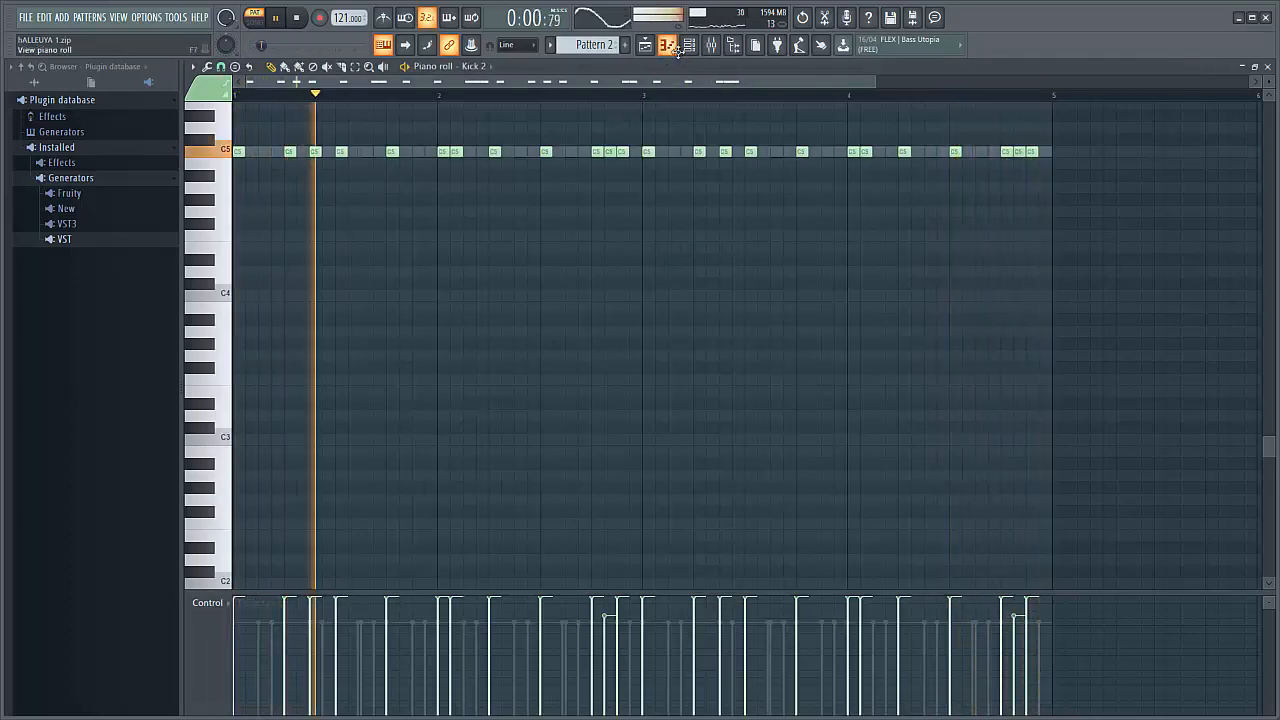
{"action": "left_click", "coordinate": [664, 44]}
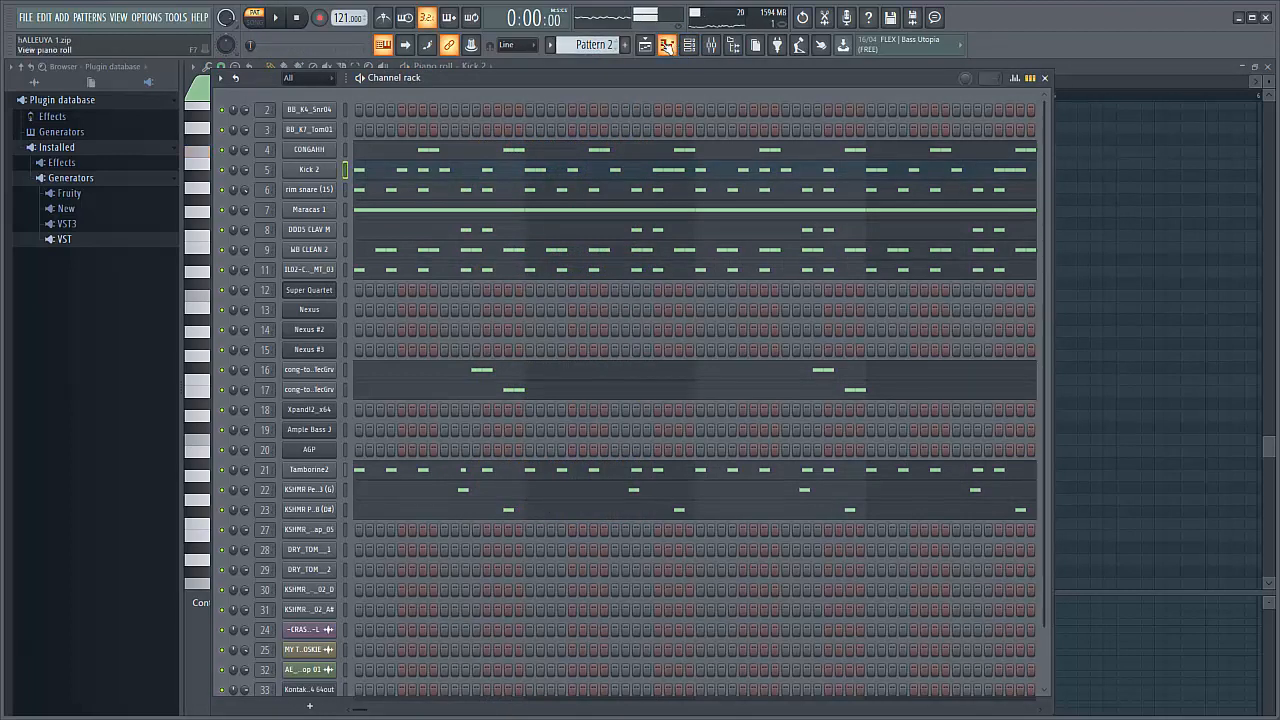
{"action": "left_click", "coordinate": [590, 44]}
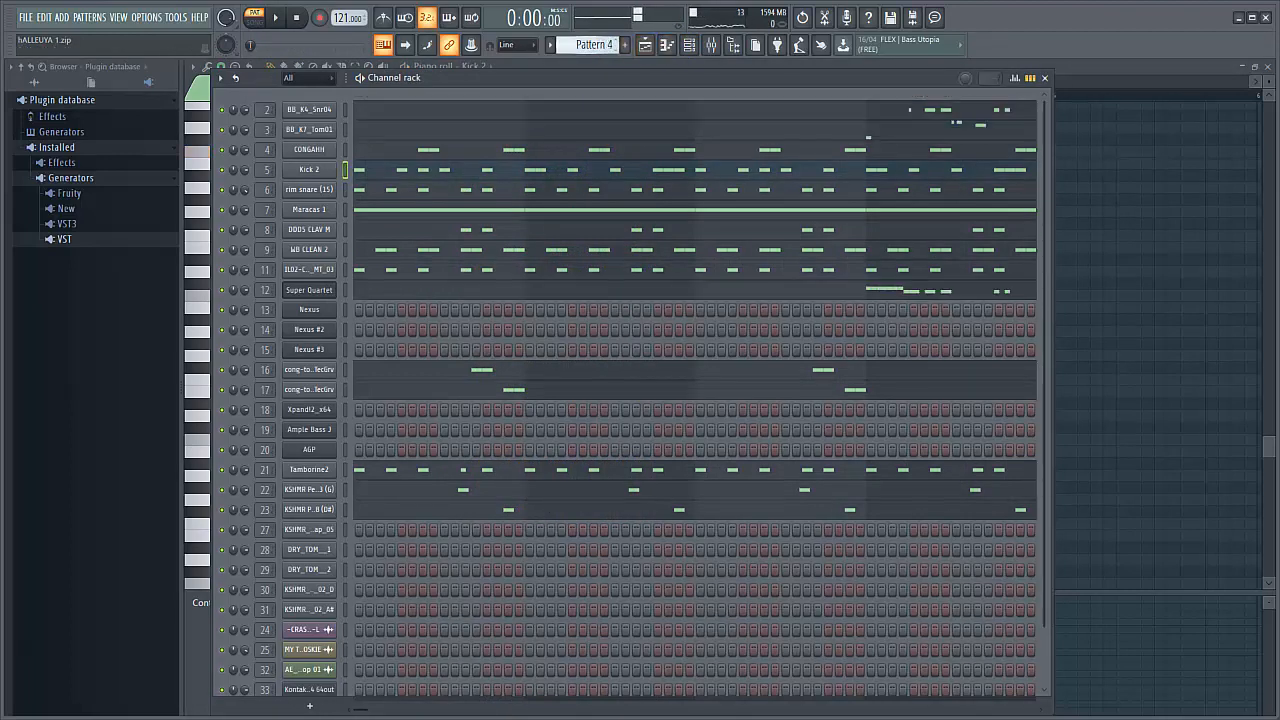
Switch to Pattern 6 and check the Nexus instrument's preset.
{"action": "left_click", "coordinate": [596, 44]}
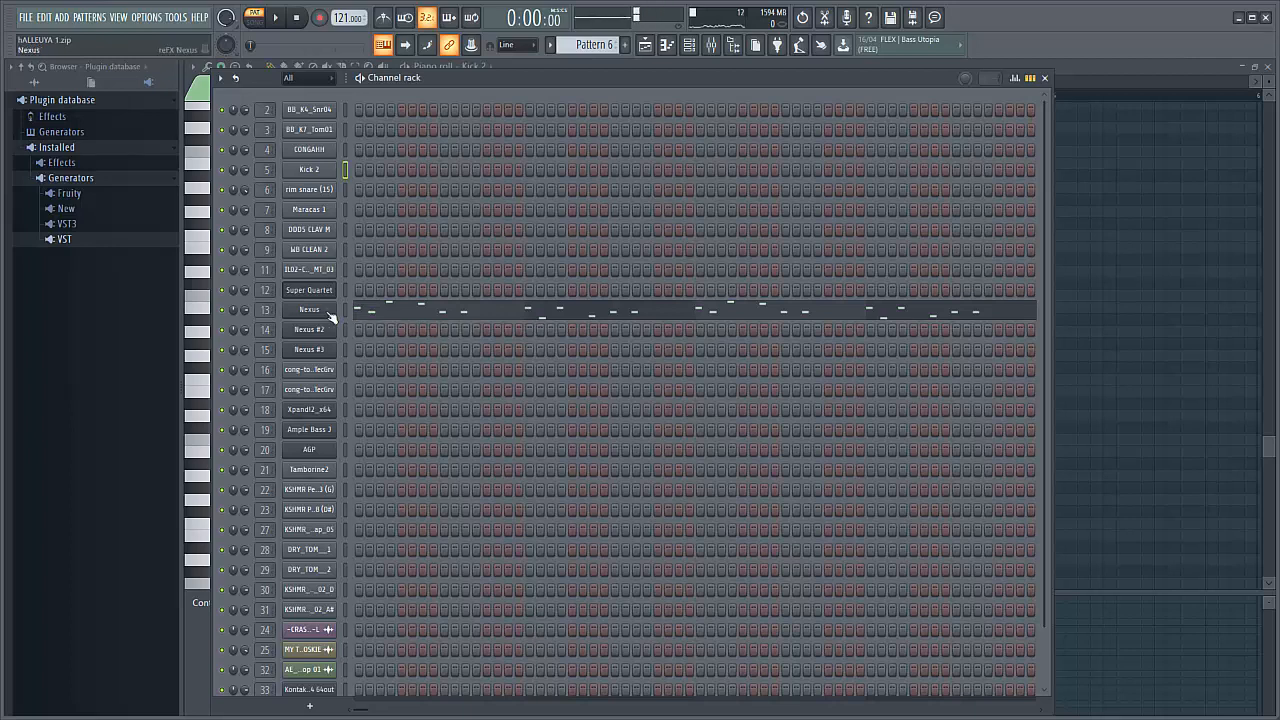
{"action": "double_click", "coordinate": [308, 308]}
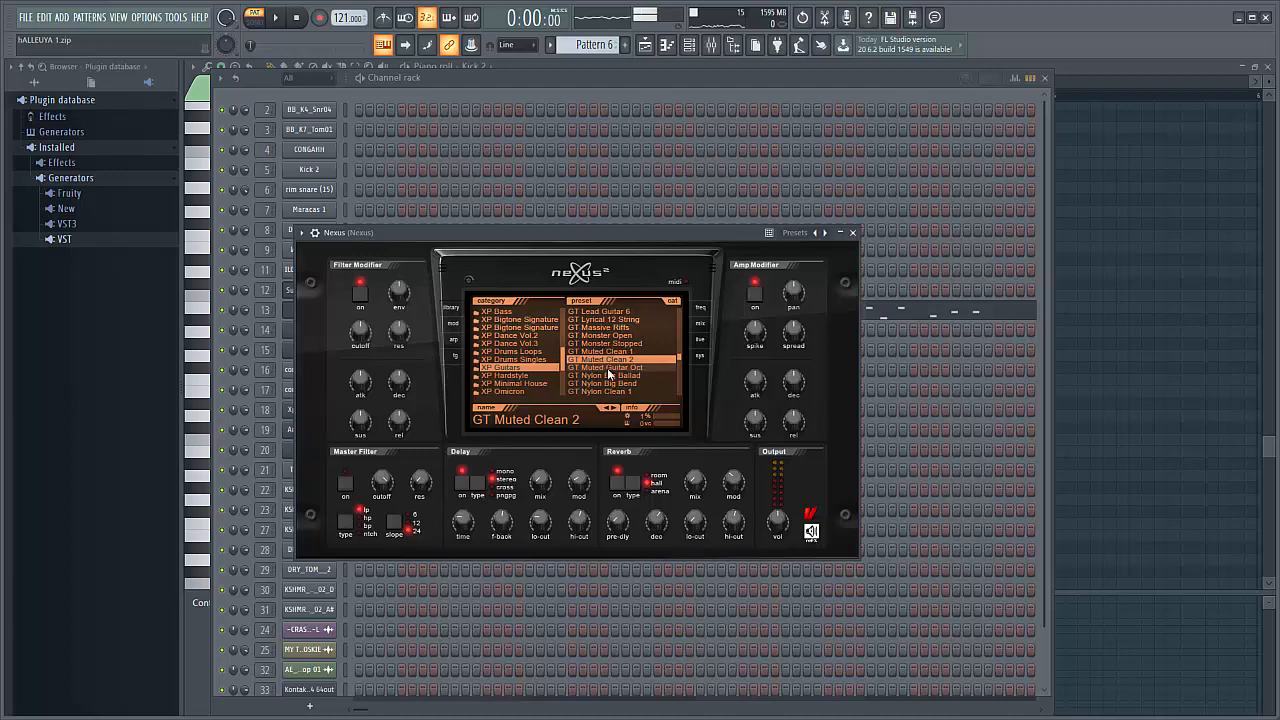
{"action": "left_click", "coordinate": [838, 232]}
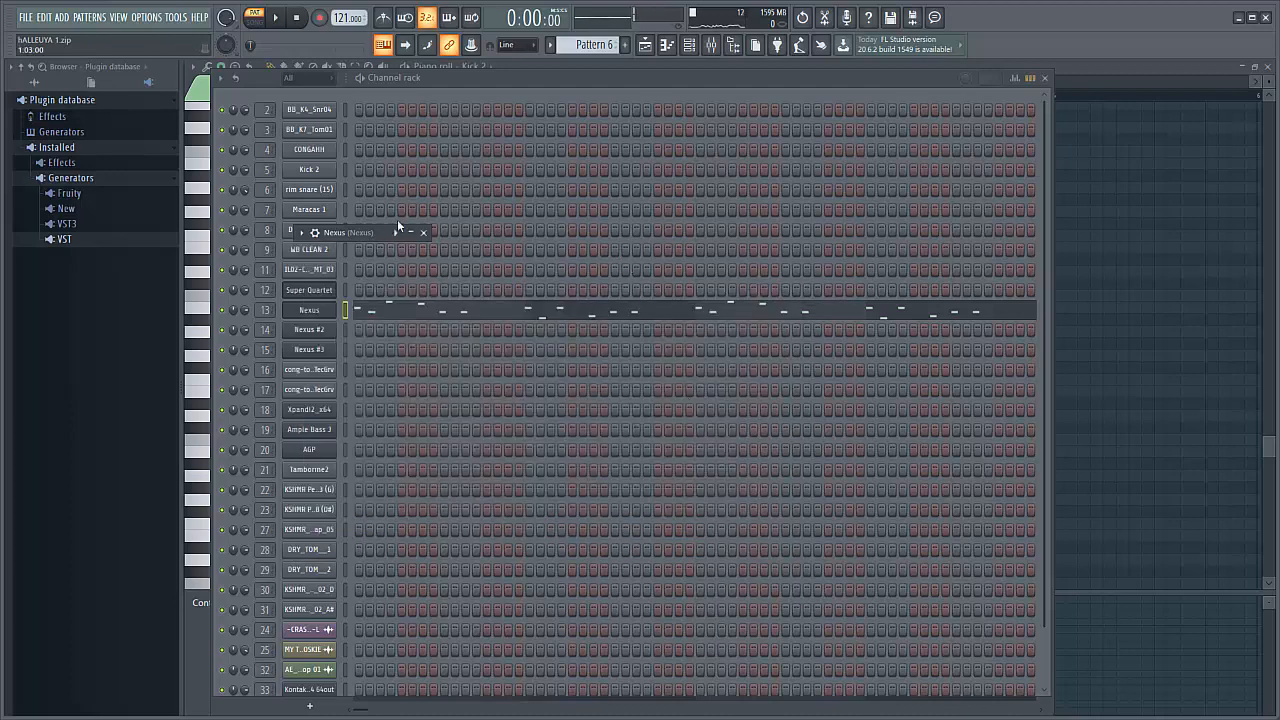
Play back the Nexus melody in the piano roll and move on to Pattern 7's Nexus #2 chords.
{"action": "double_click", "coordinate": [308, 308]}
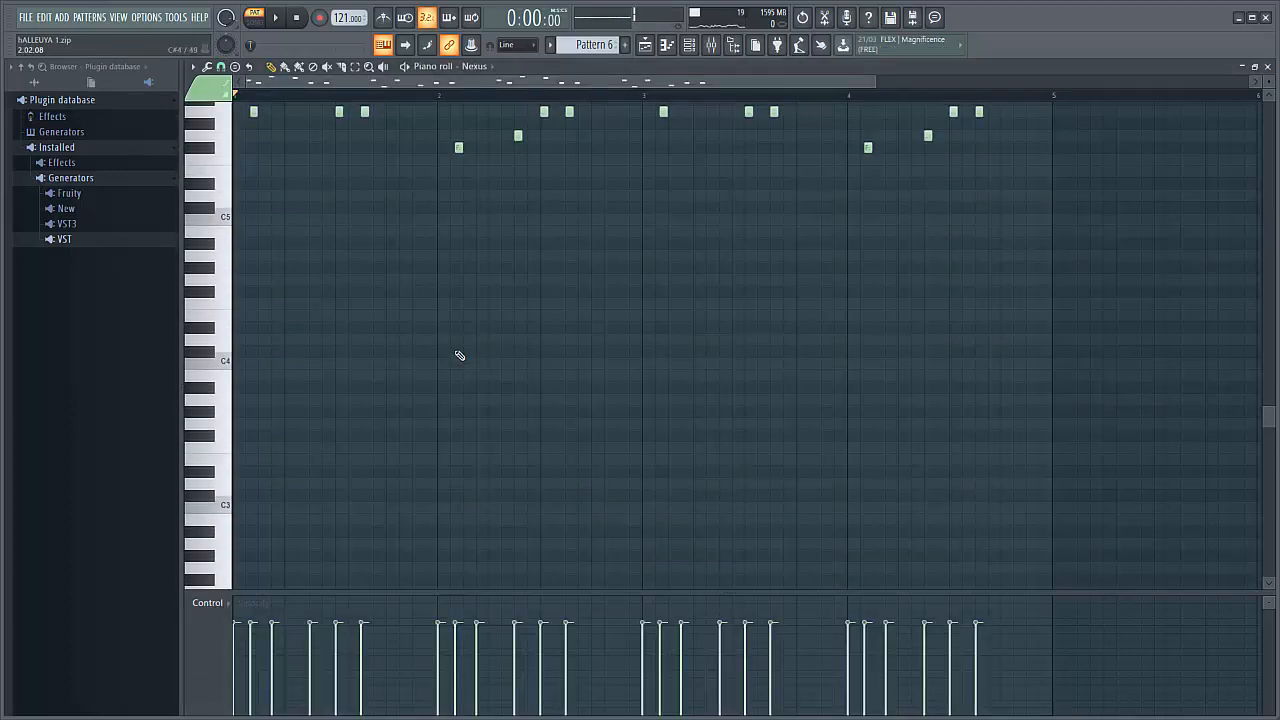
{"action": "left_click", "coordinate": [256, 20]}
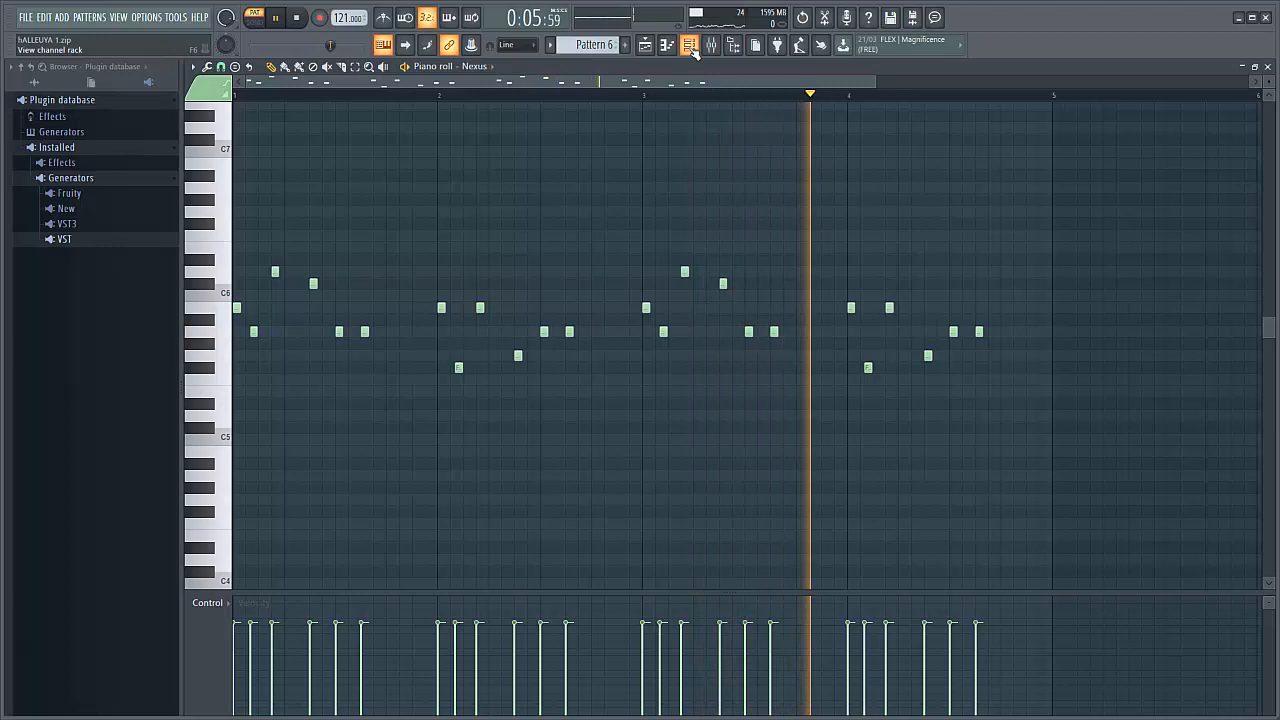
{"action": "left_click", "coordinate": [688, 44]}
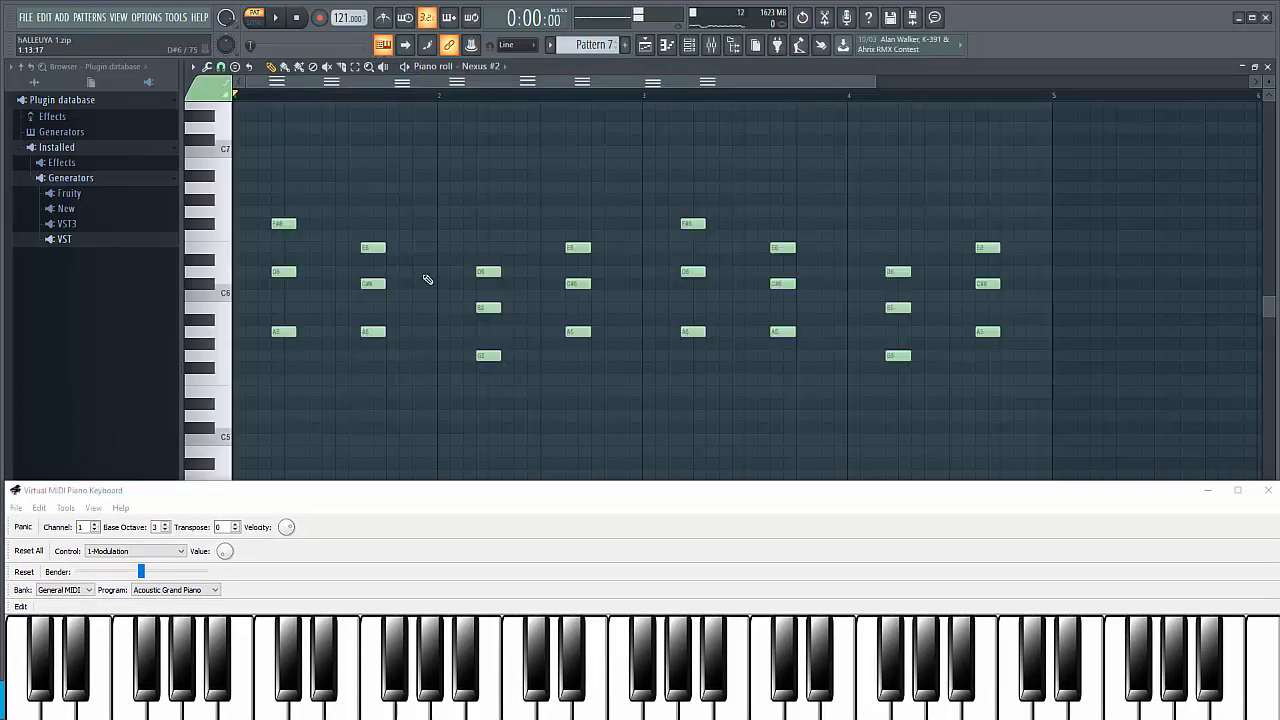
Play the song arrangement in the playlist, then show Pattern 8's Nexus #3 melody.
{"action": "left_click", "coordinate": [280, 20]}
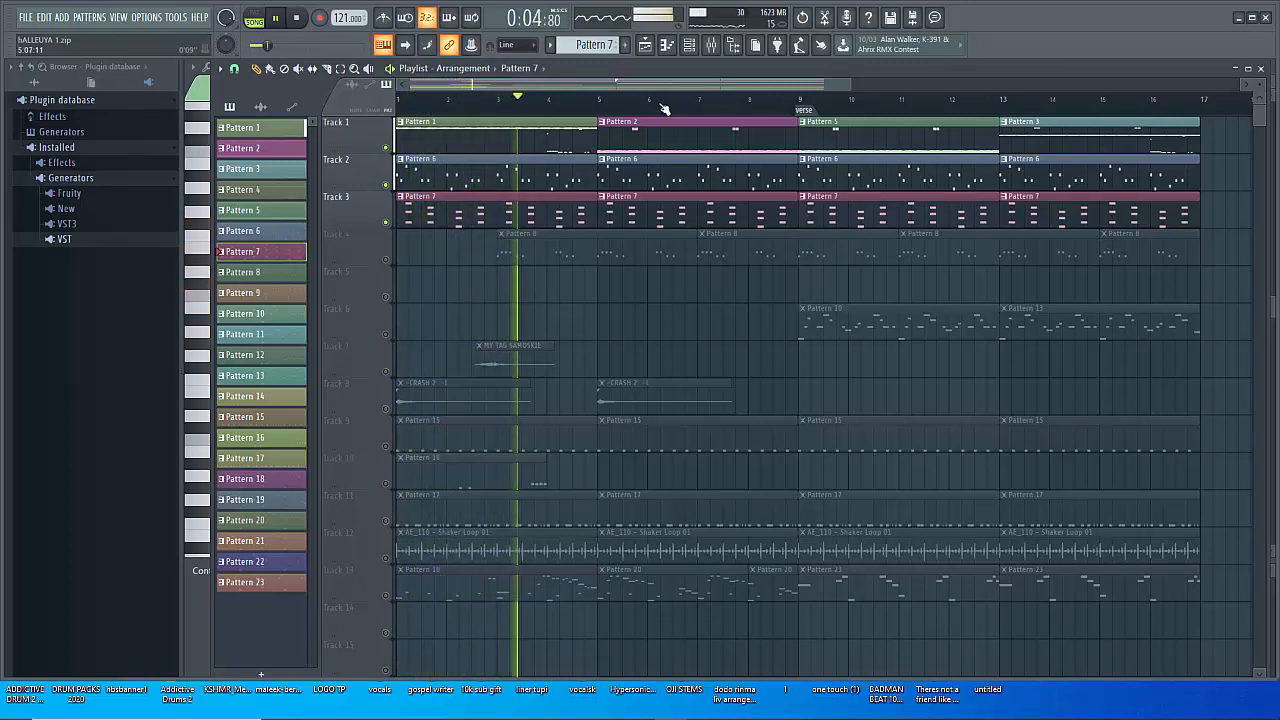
{"action": "left_click", "coordinate": [690, 44]}
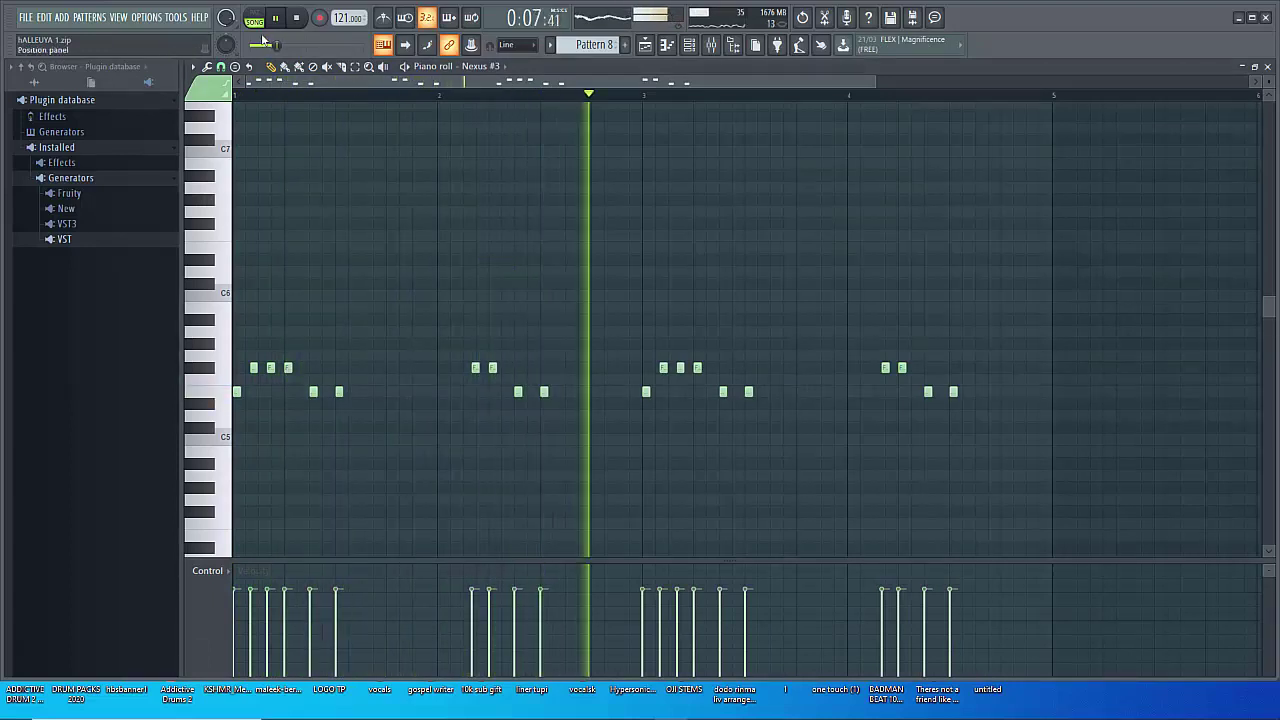
Toggle pattern playback mode and inspect the Nexus #2 guitar preset before Pattern 10.
{"action": "left_click", "coordinate": [272, 20]}
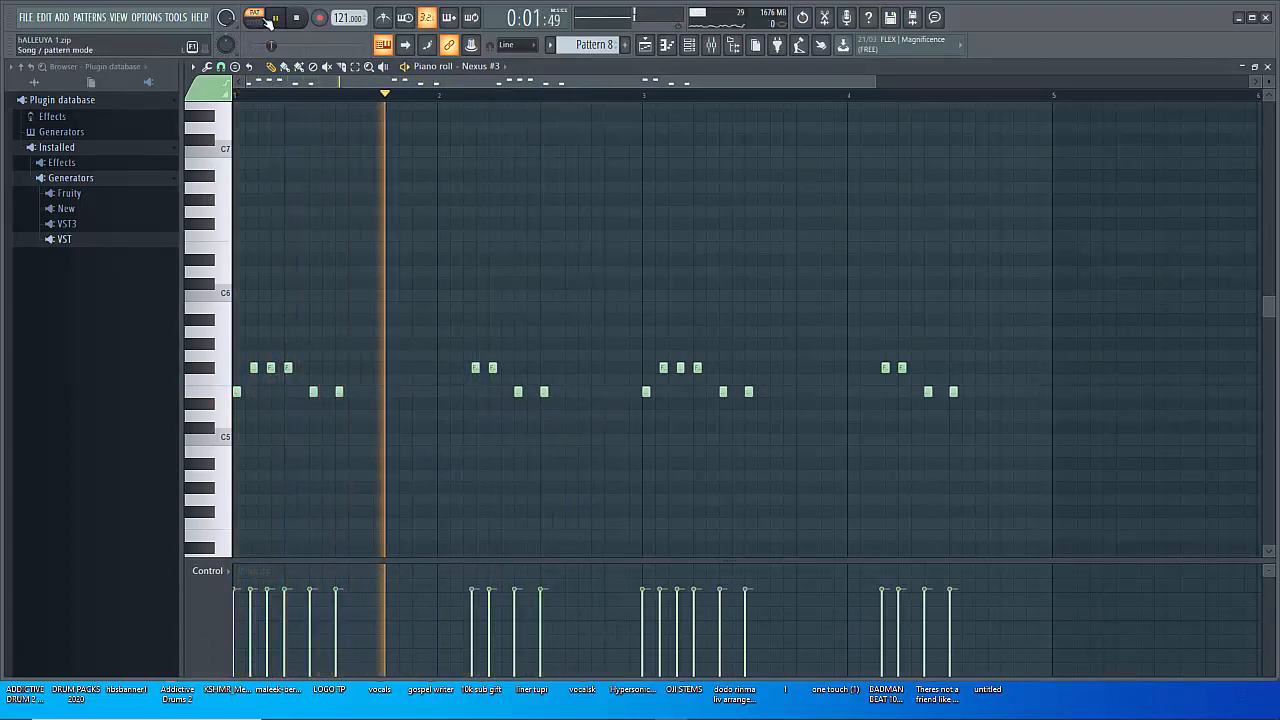
{"action": "left_click", "coordinate": [276, 18]}
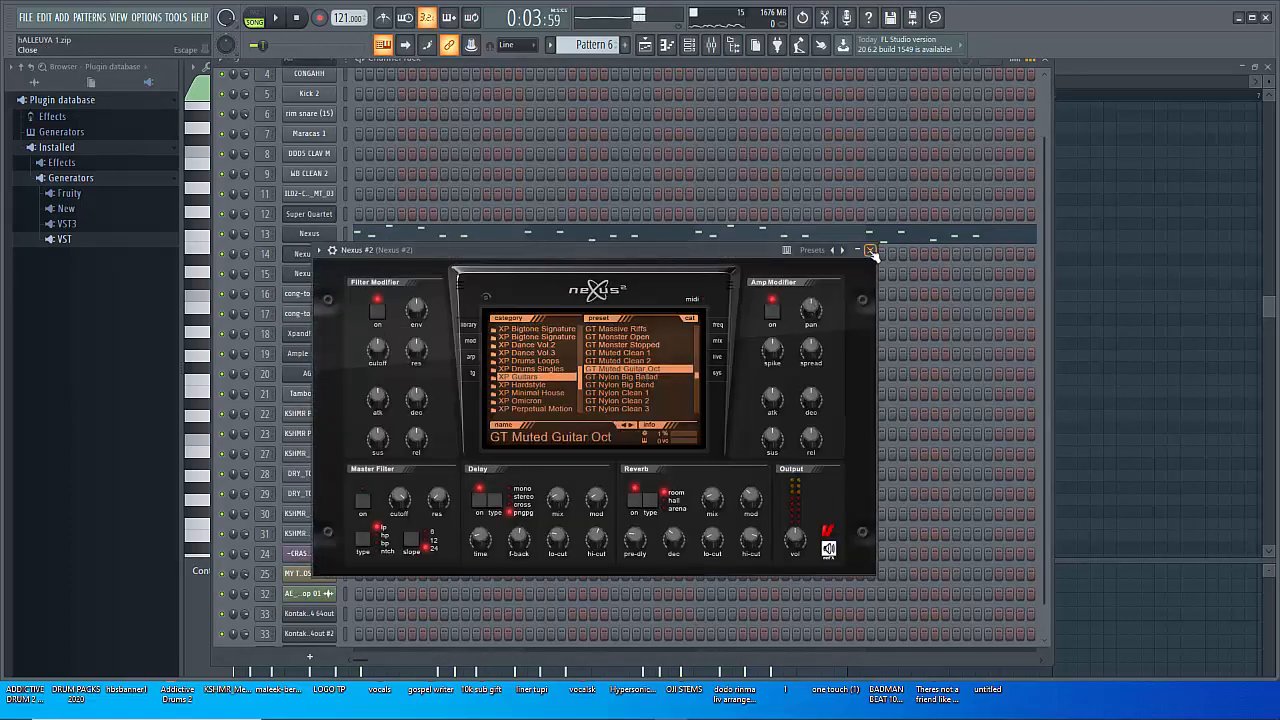
{"action": "left_click", "coordinate": [866, 250]}
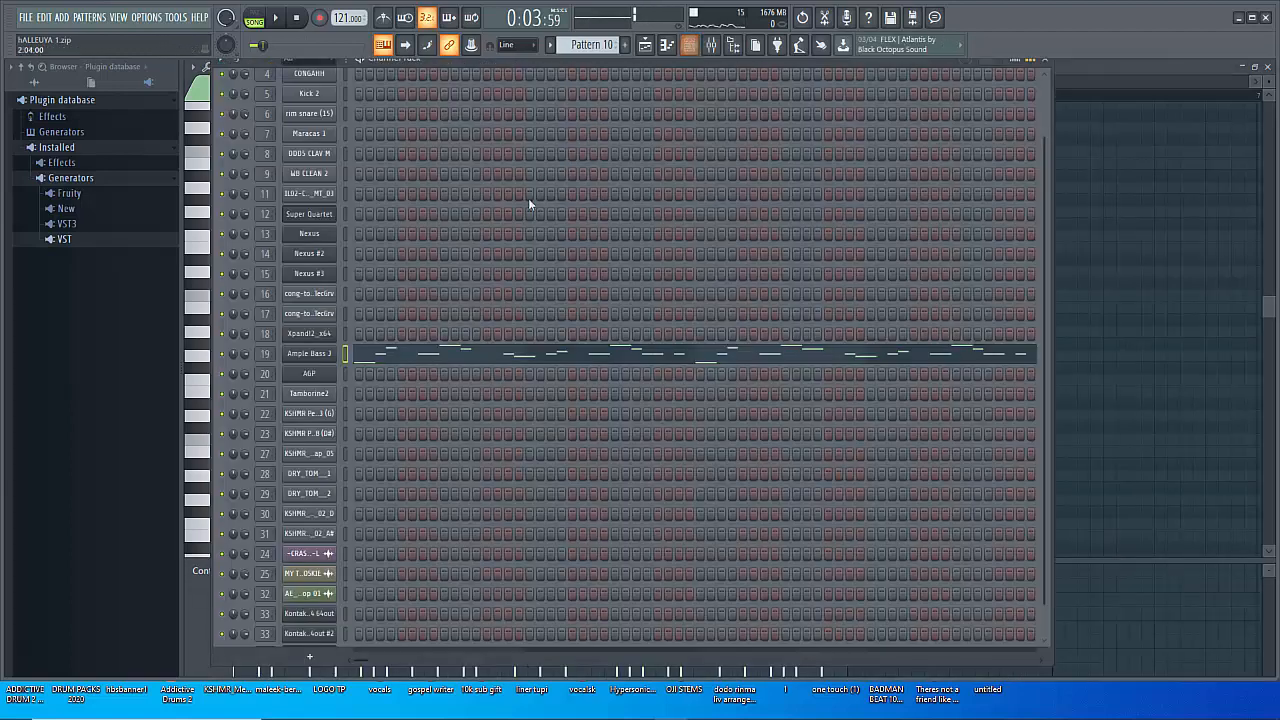
Play Pattern 10's Ample Bass line in the piano roll.
{"action": "left_click", "coordinate": [308, 352]}
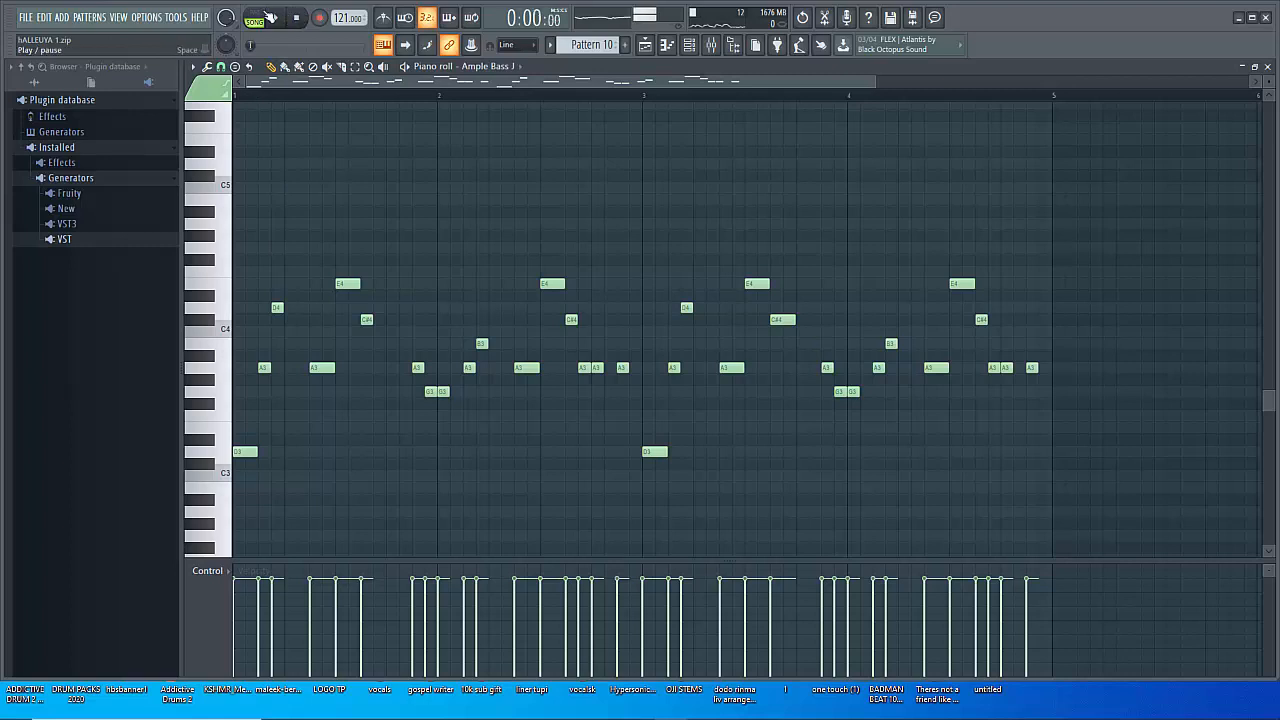
{"action": "left_click", "coordinate": [270, 18]}
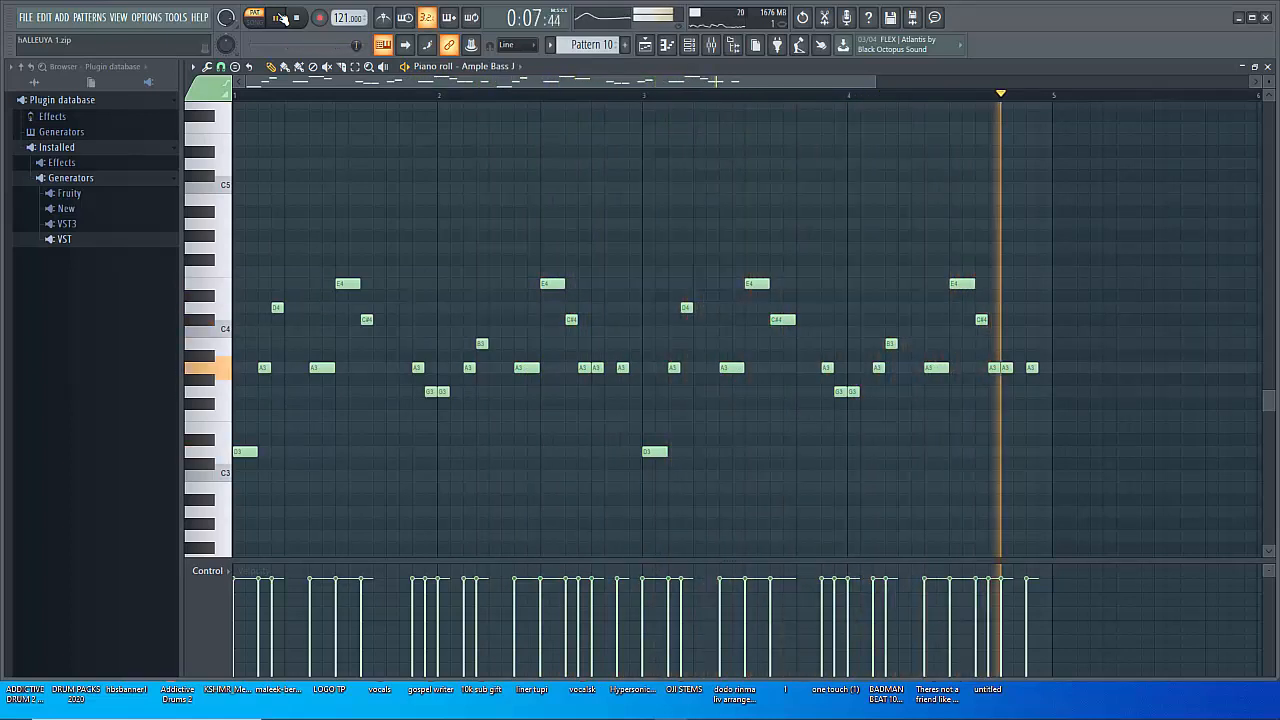
{"action": "left_click", "coordinate": [292, 16]}
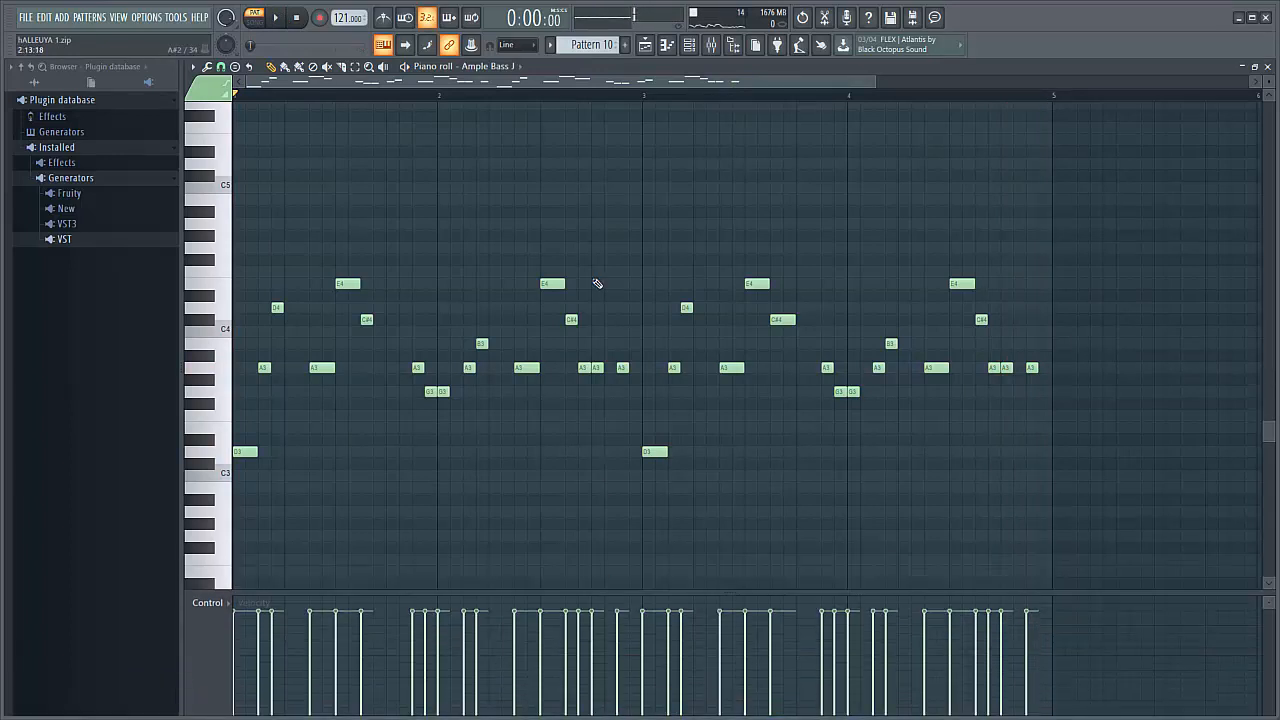
View Pattern 15's clap, then show Pattern 17's glass percussion hits in the piano roll.
{"action": "left_click", "coordinate": [640, 46]}
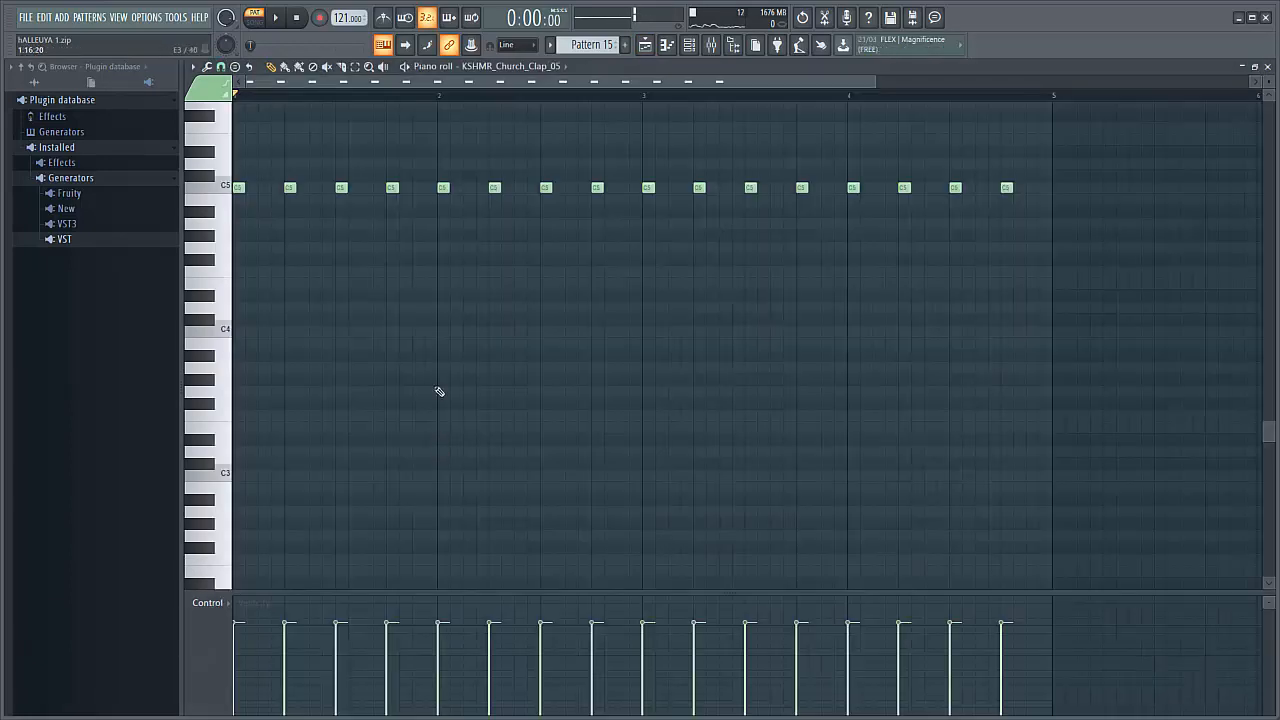
{"action": "left_click", "coordinate": [276, 20]}
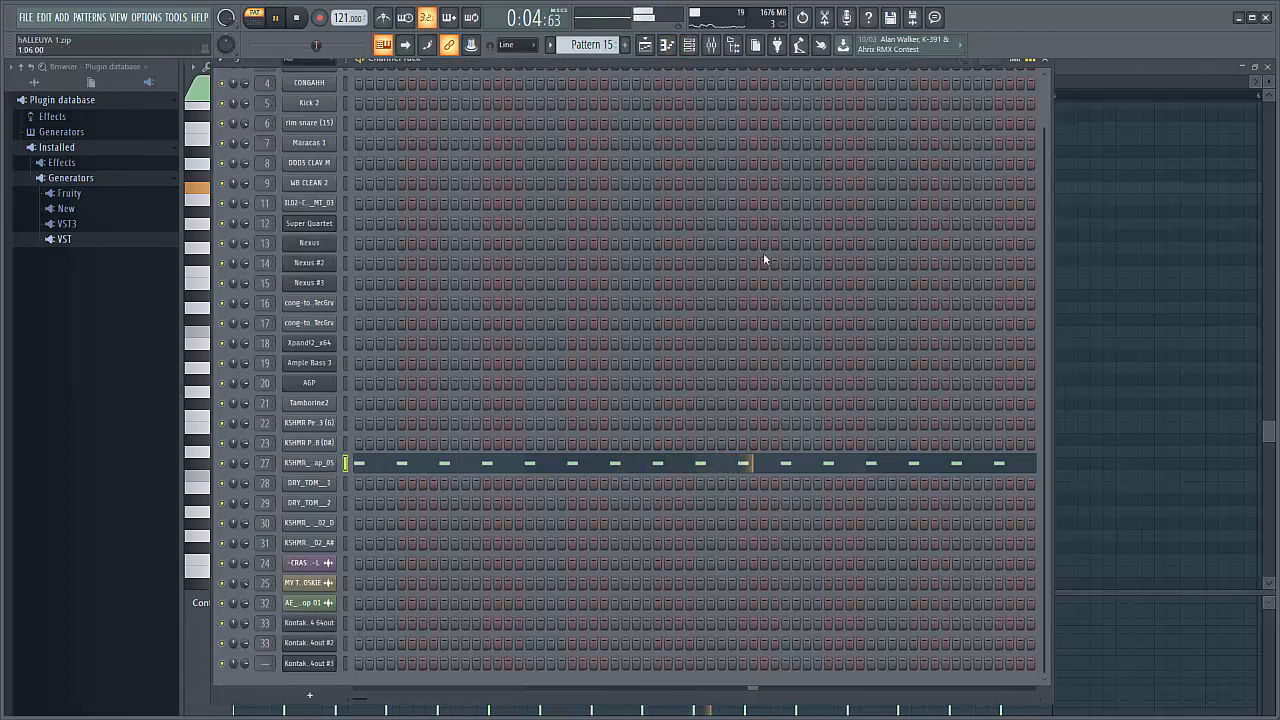
{"action": "left_click", "coordinate": [644, 44]}
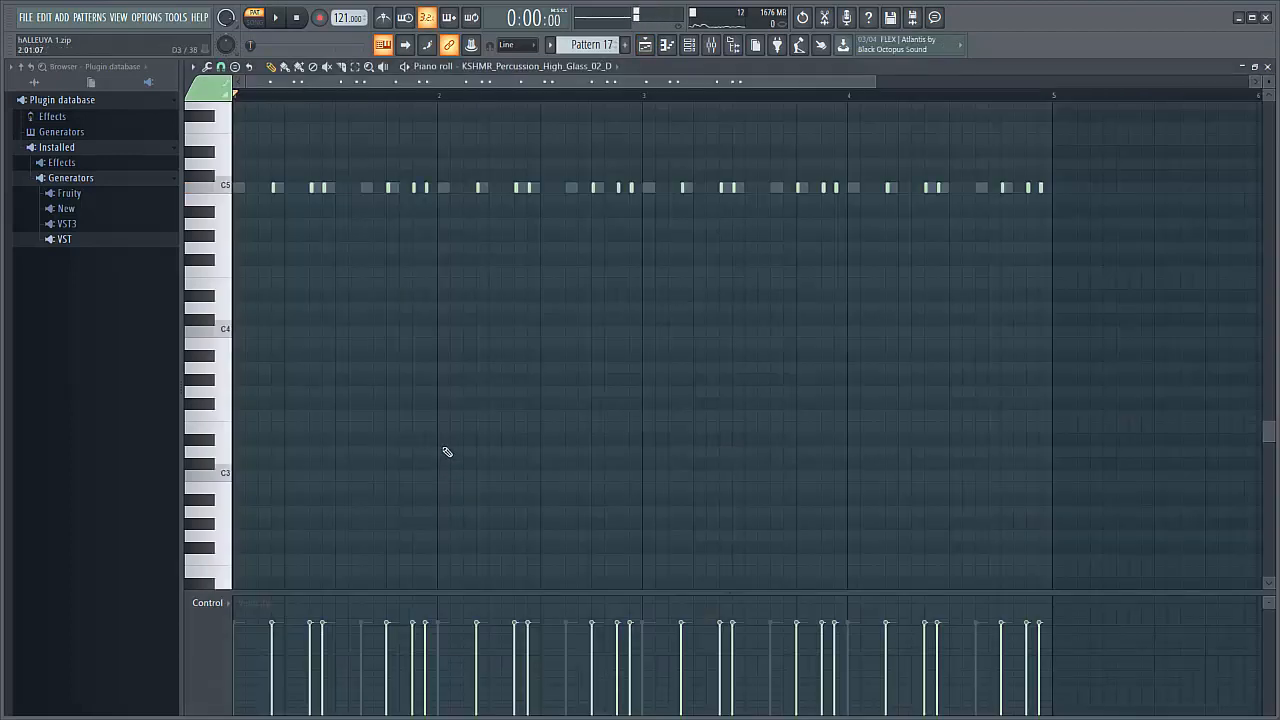
Return to the channel rack showing Pattern 18's Kontakt channel steps.
{"action": "left_click", "coordinate": [688, 46]}
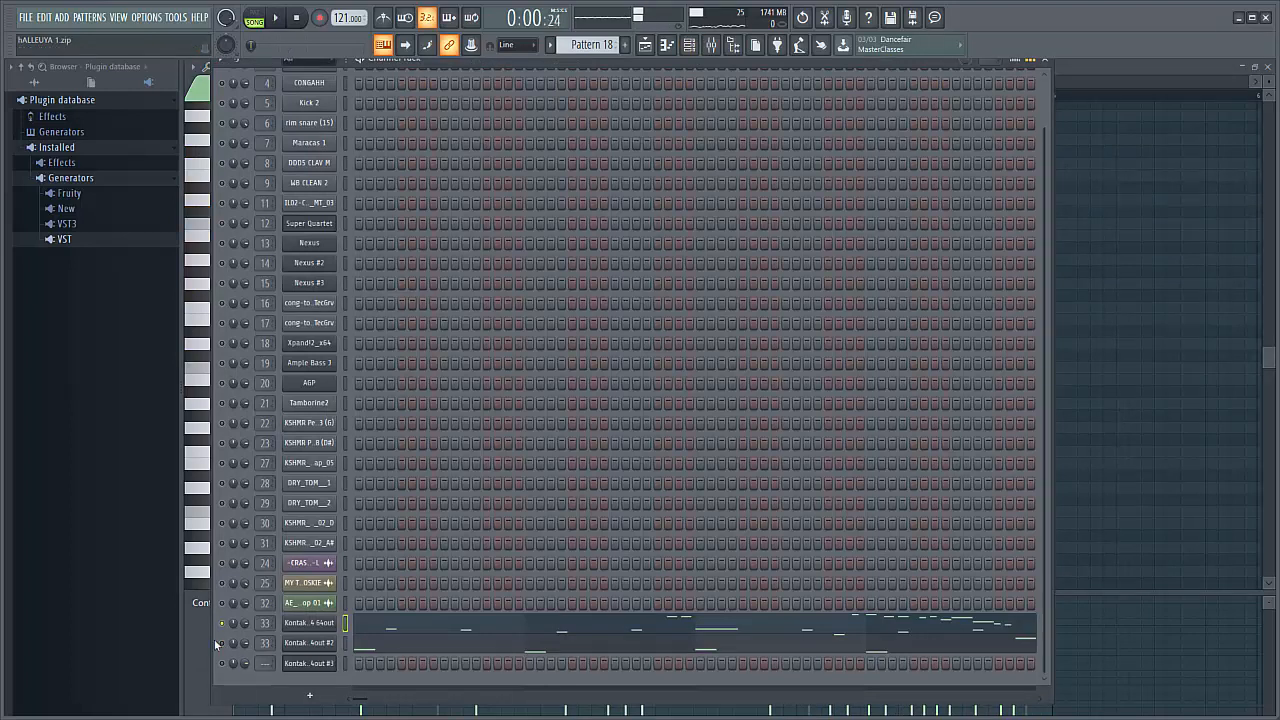
{"action": "left_click", "coordinate": [276, 20]}
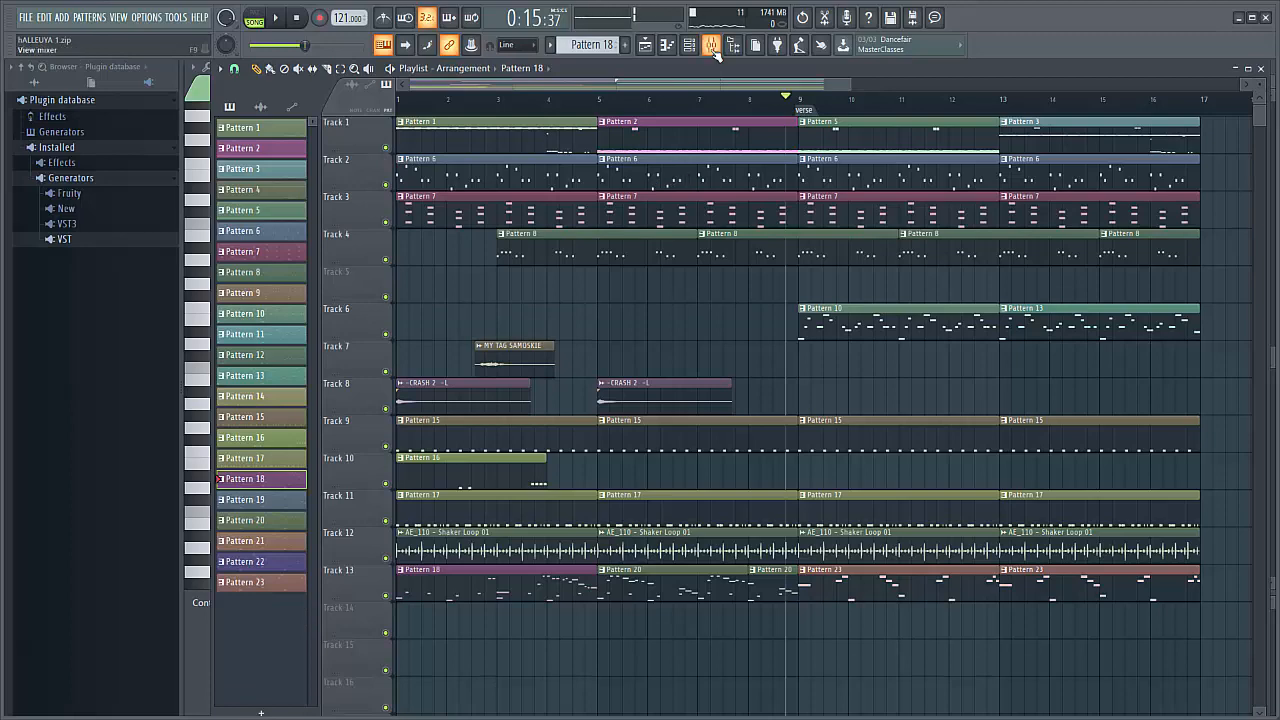
{"action": "left_click", "coordinate": [708, 46]}
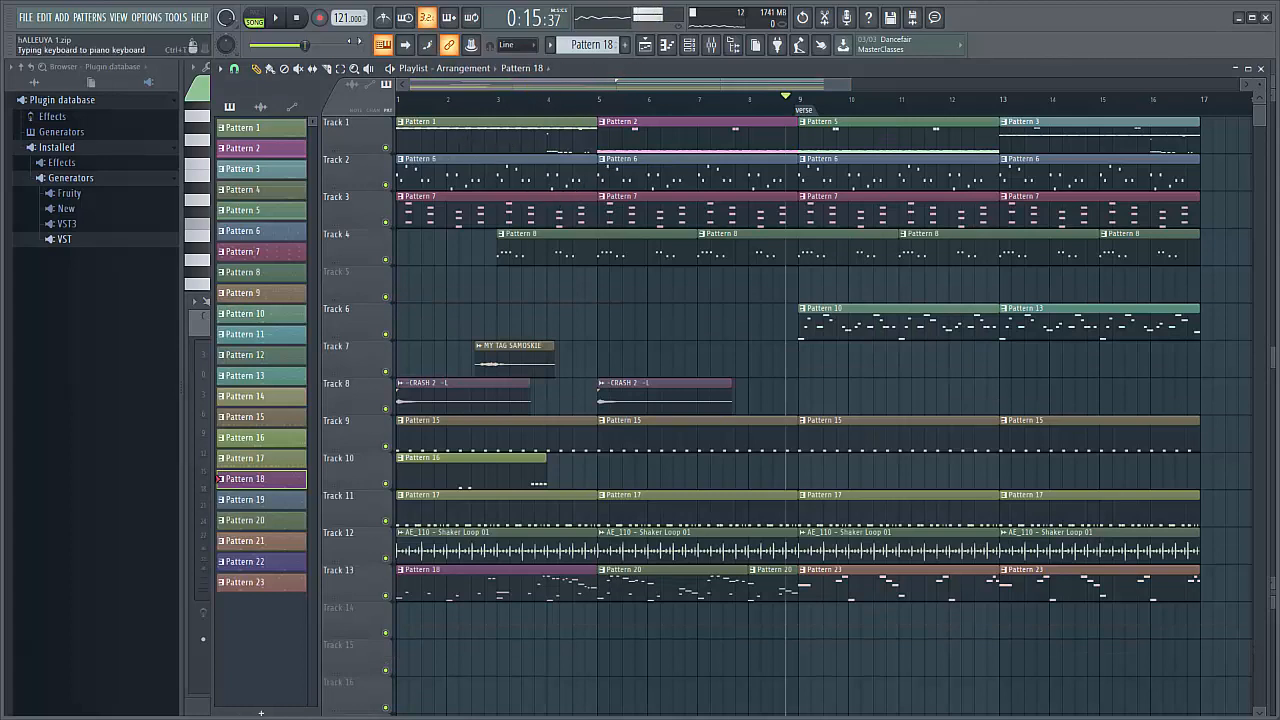
{"action": "left_click", "coordinate": [300, 24]}
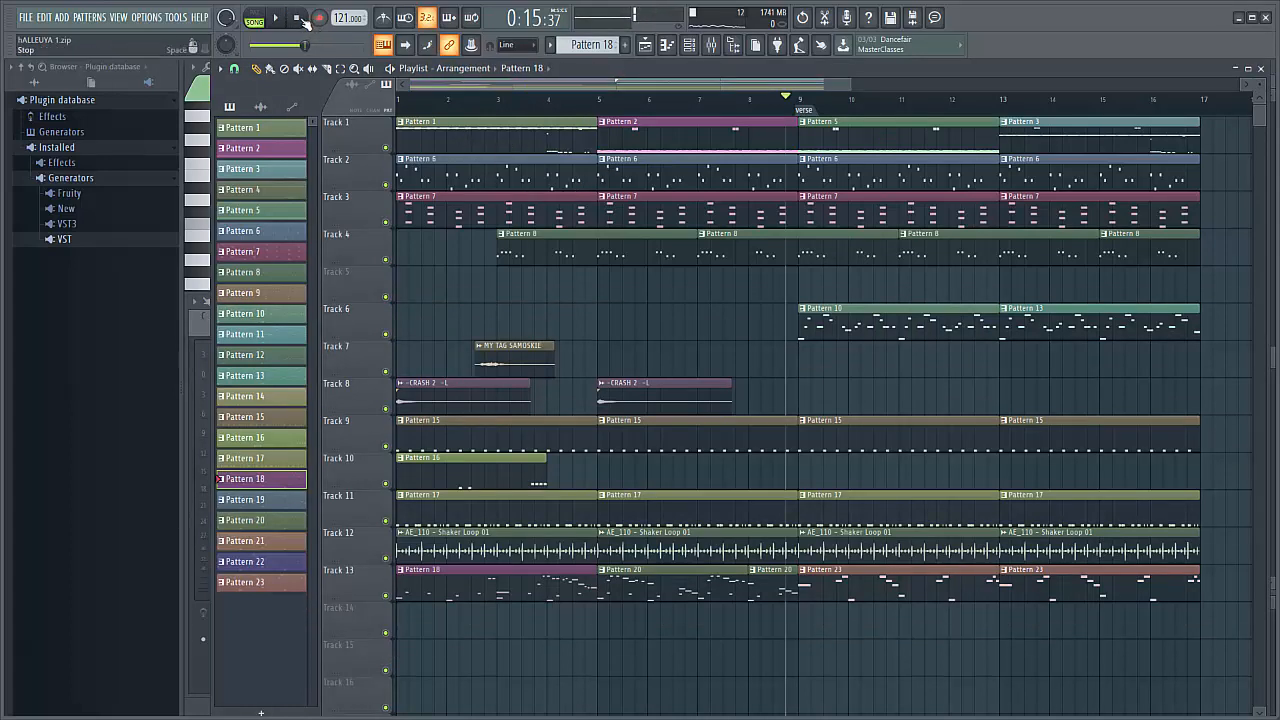